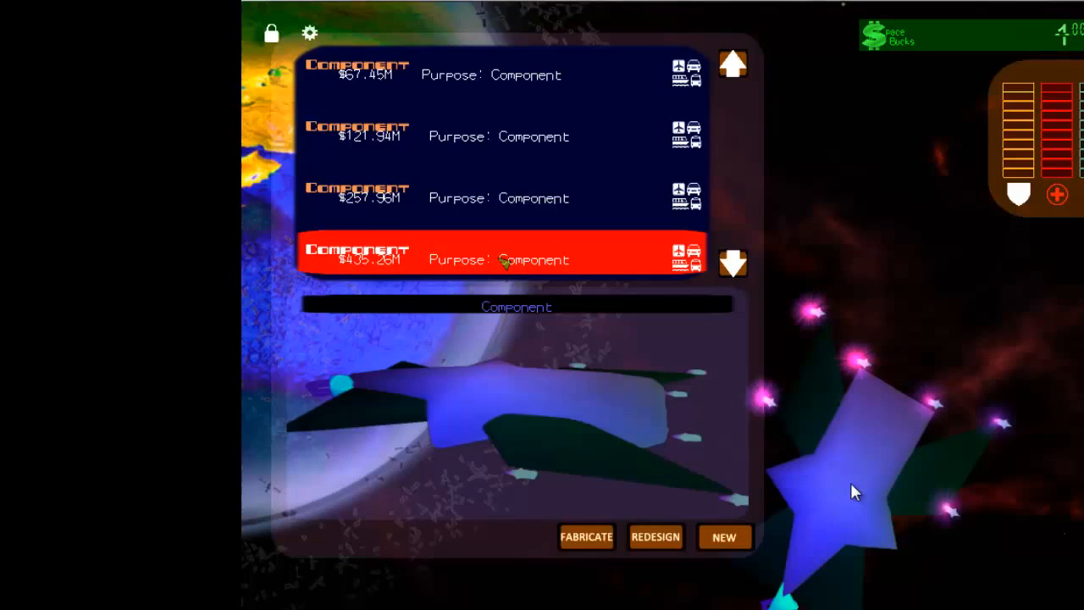
Step: Preview the $435.26M fabricated component, then start a new unnamed blueprint
{"action": "left_click", "coordinate": [731, 262]}
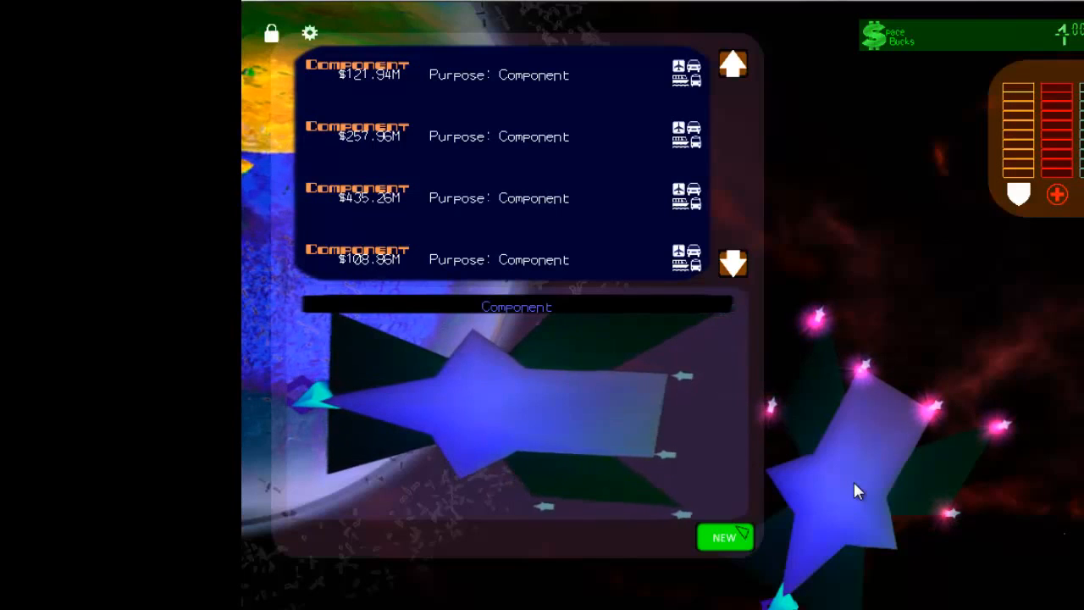
{"action": "left_click", "coordinate": [499, 197]}
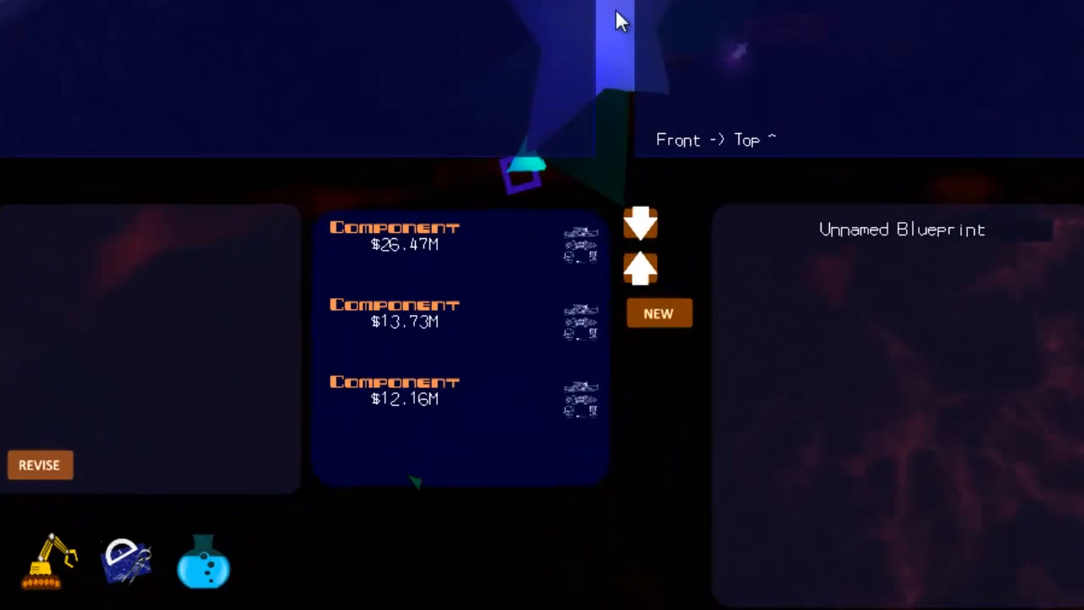
{"action": "left_click", "coordinate": [394, 390]}
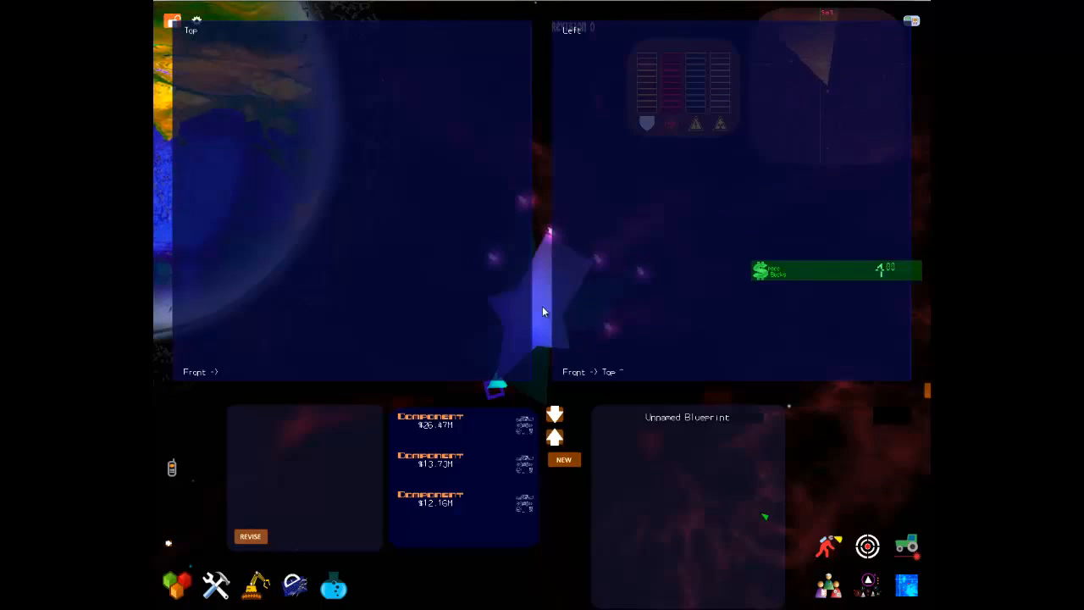
{"action": "left_click", "coordinate": [464, 498]}
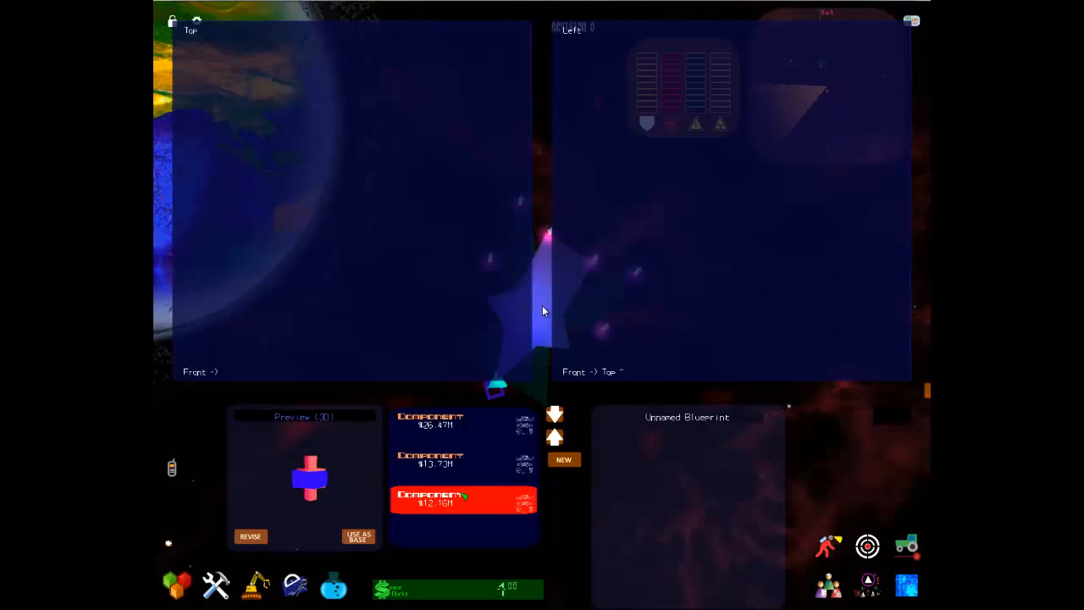
Step: Preview the $12.16M, $26.47M and $12.16M components, ending on the $13.73M one
{"action": "left_click", "coordinate": [464, 421]}
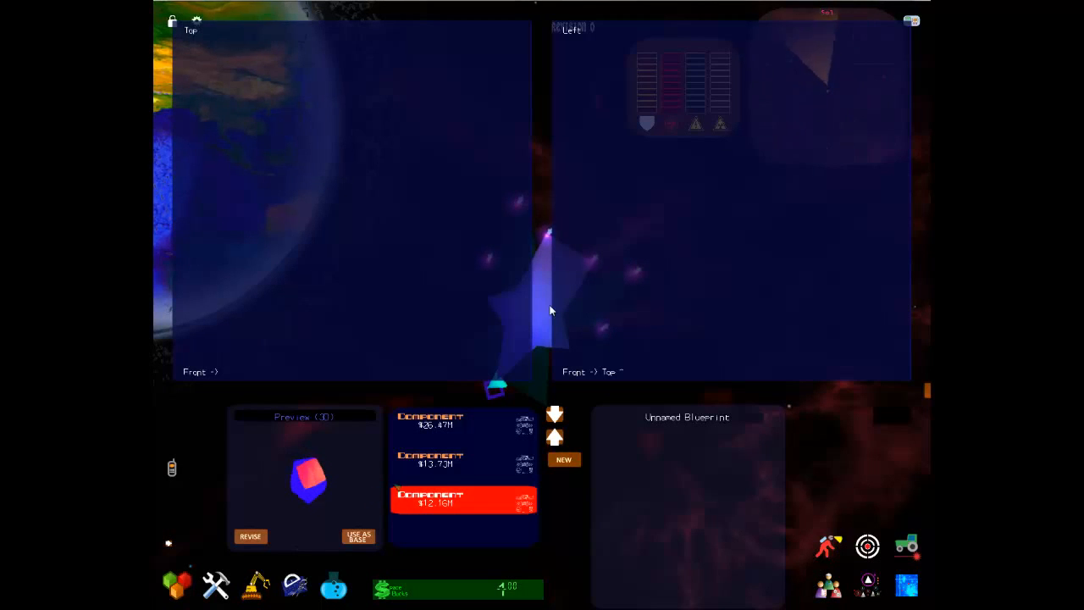
{"action": "left_click", "coordinate": [430, 420]}
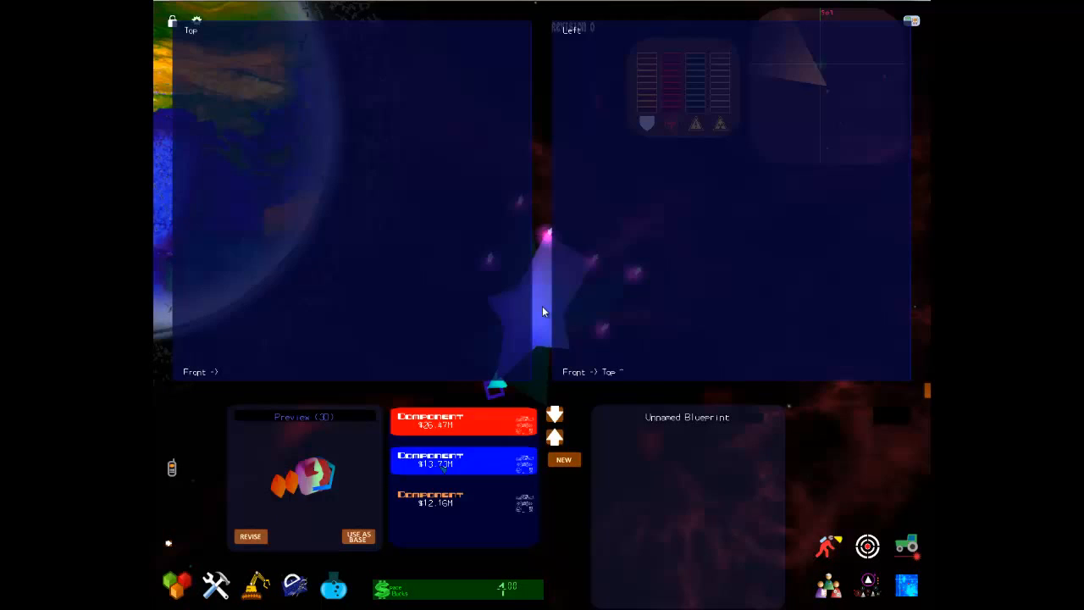
{"action": "left_click", "coordinate": [463, 499]}
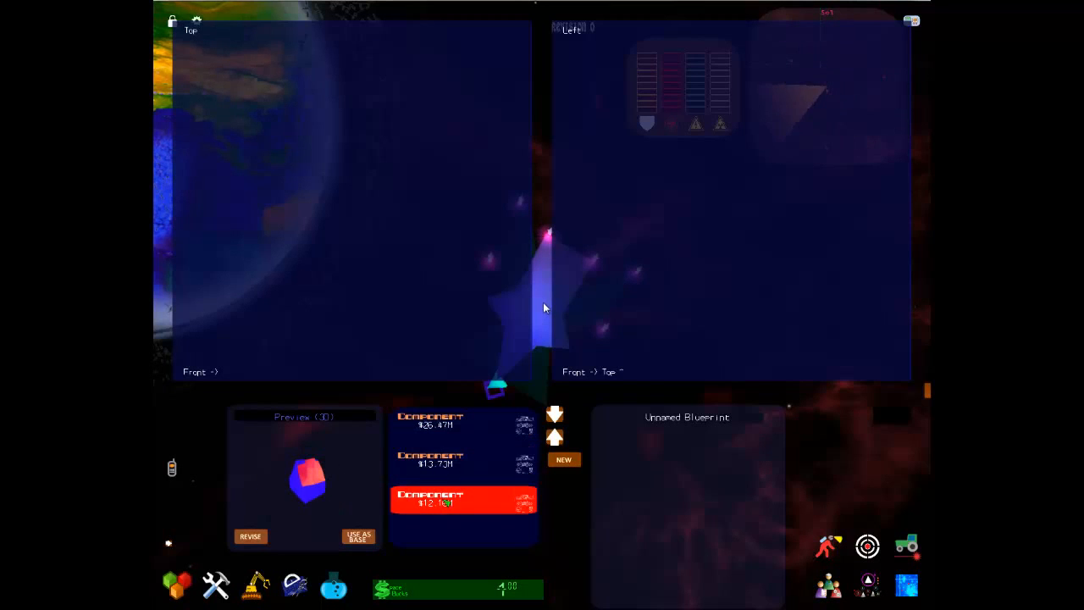
{"action": "left_click", "coordinate": [463, 458]}
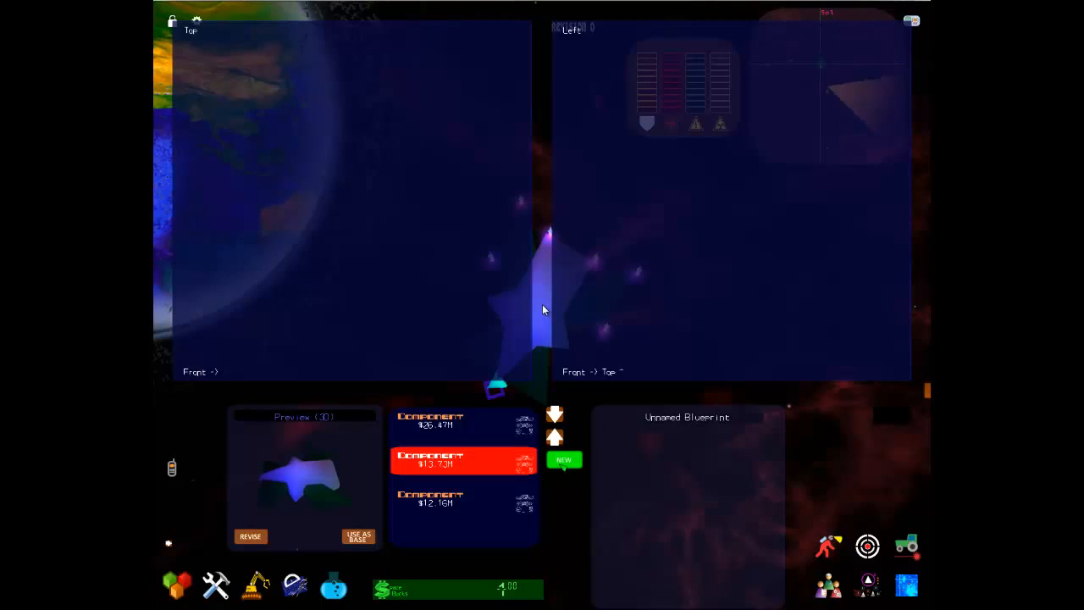
Step: Start a new component to reach the 'What would you like to design?' chooser
{"action": "left_click", "coordinate": [564, 459]}
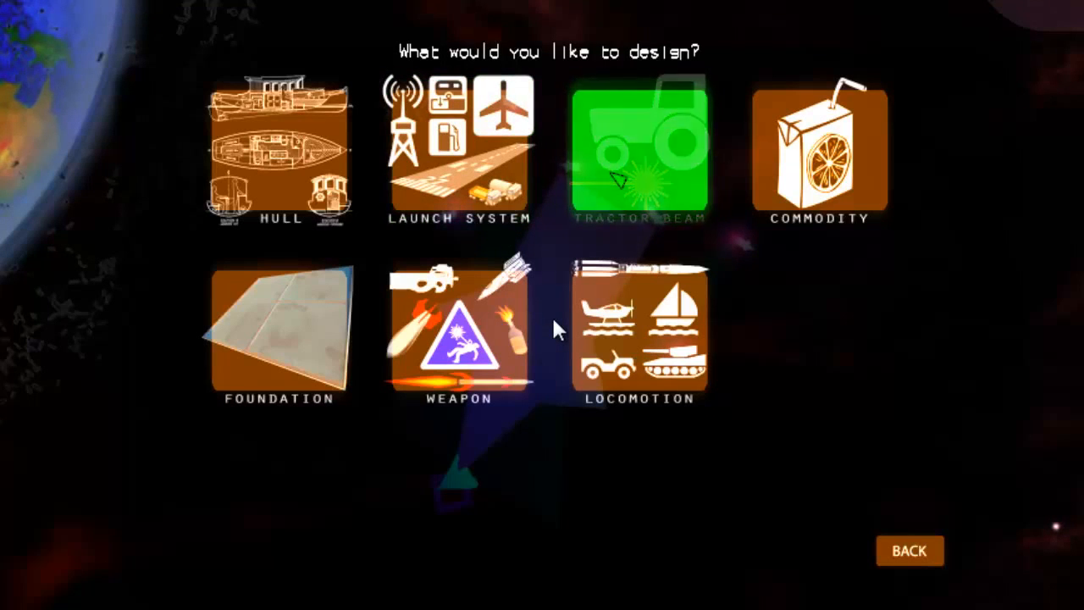
{"action": "mouse_move", "coordinate": [460, 152]}
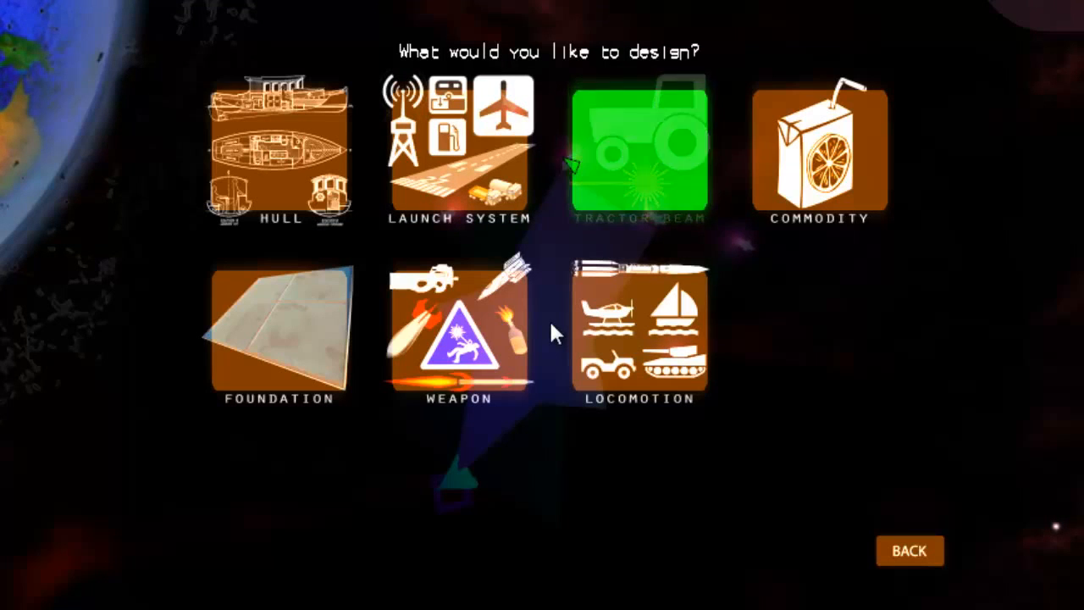
{"action": "mouse_move", "coordinate": [605, 131]}
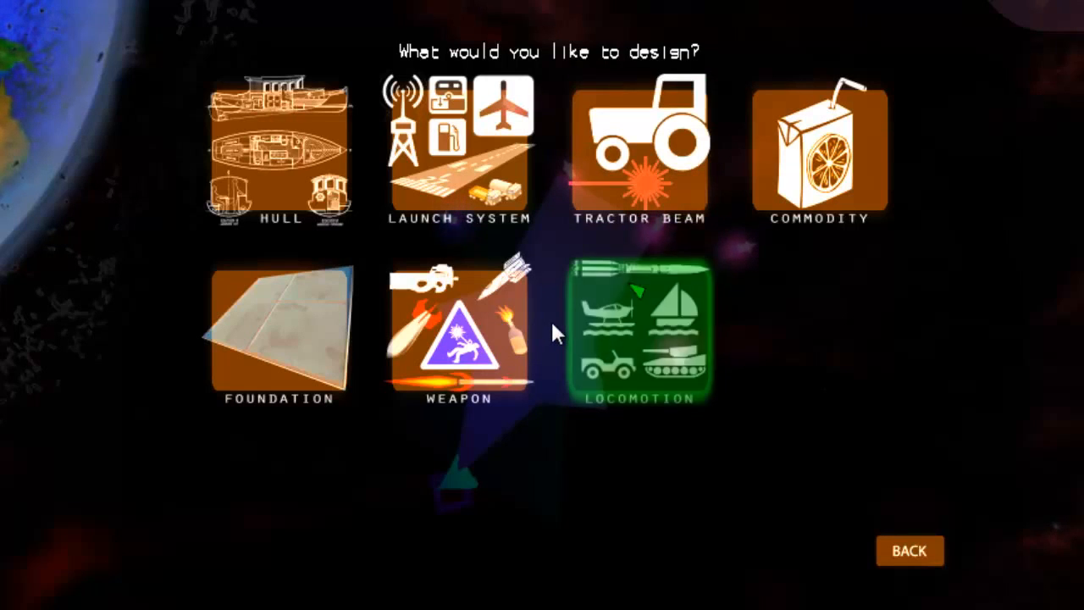
{"action": "left_click", "coordinate": [640, 330]}
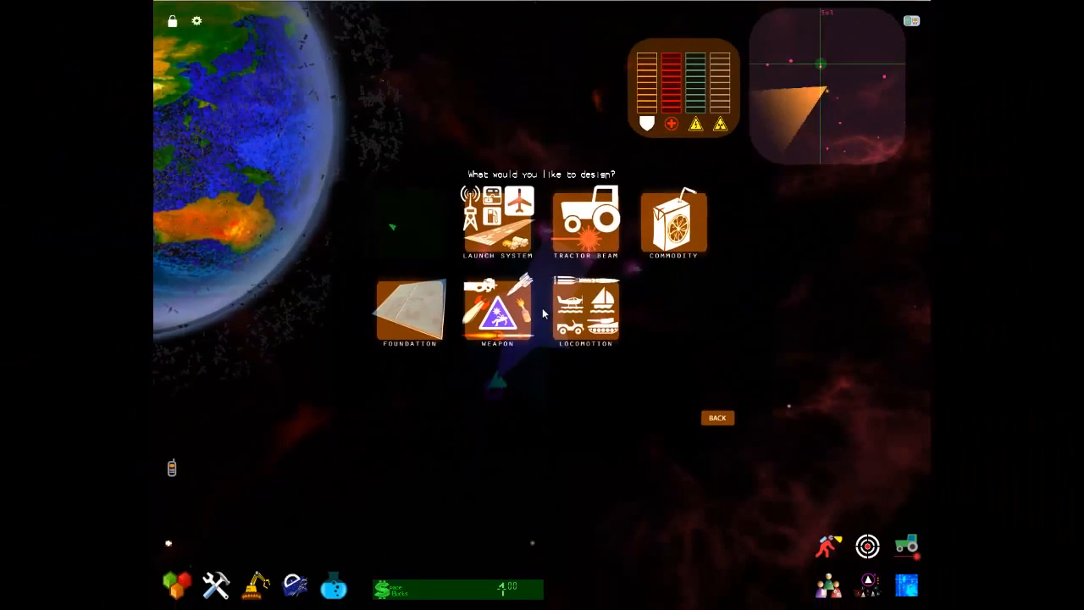
{"action": "left_click", "coordinate": [585, 309]}
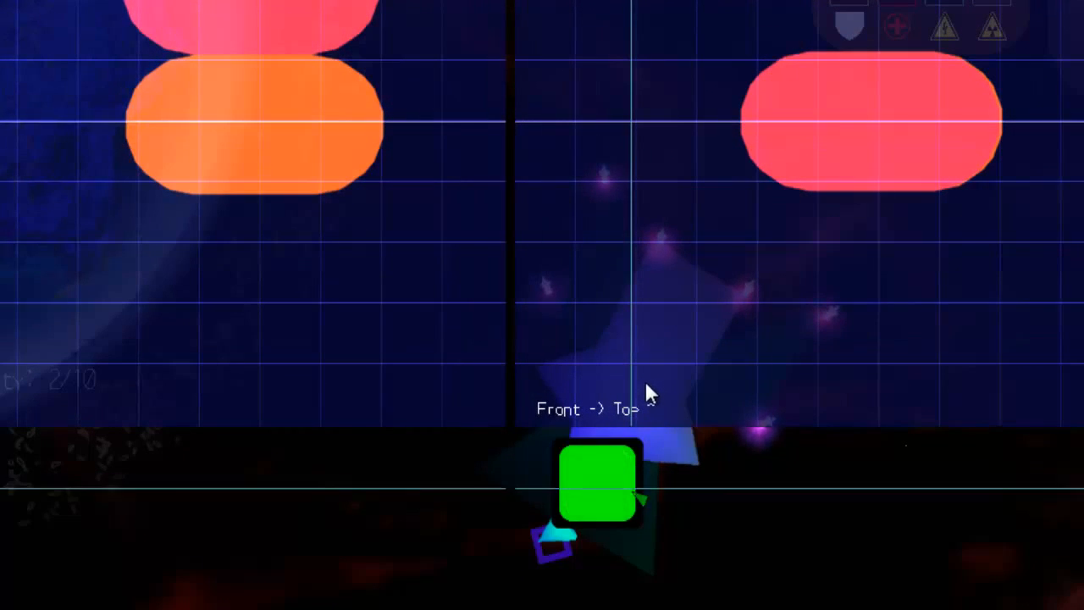
Step: Toggle part linking on and off several times with the bottom mode button
{"action": "left_click", "coordinate": [597, 482]}
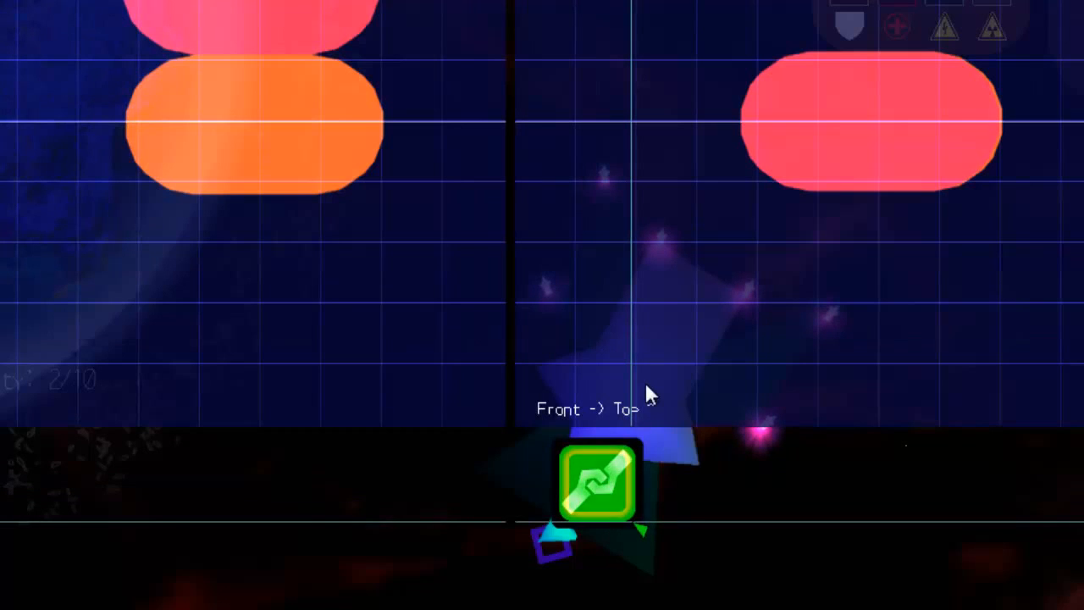
{"action": "left_click", "coordinate": [597, 482]}
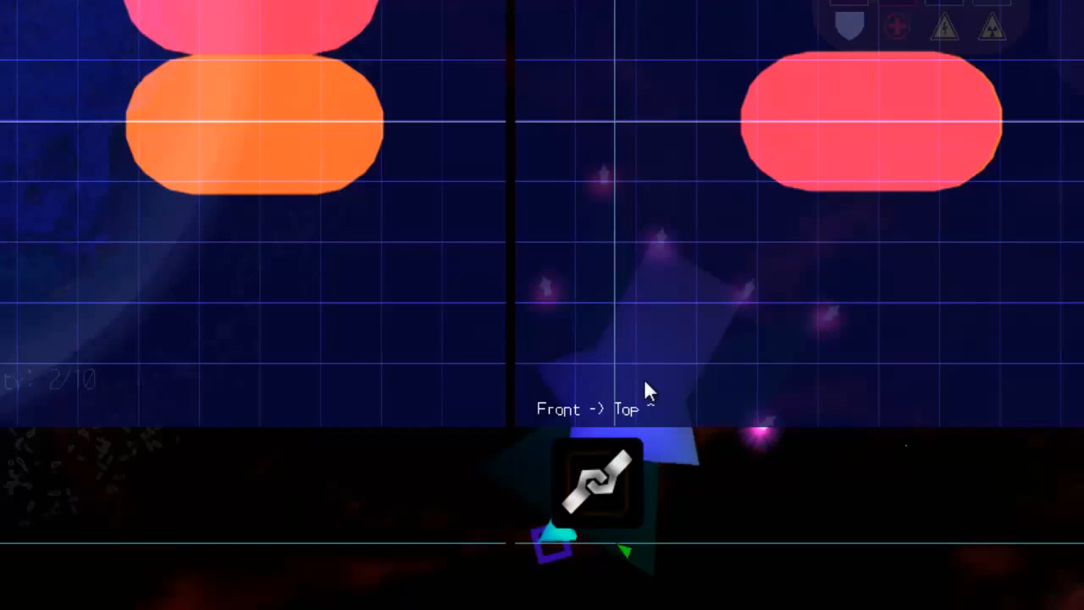
{"action": "left_click", "coordinate": [594, 483]}
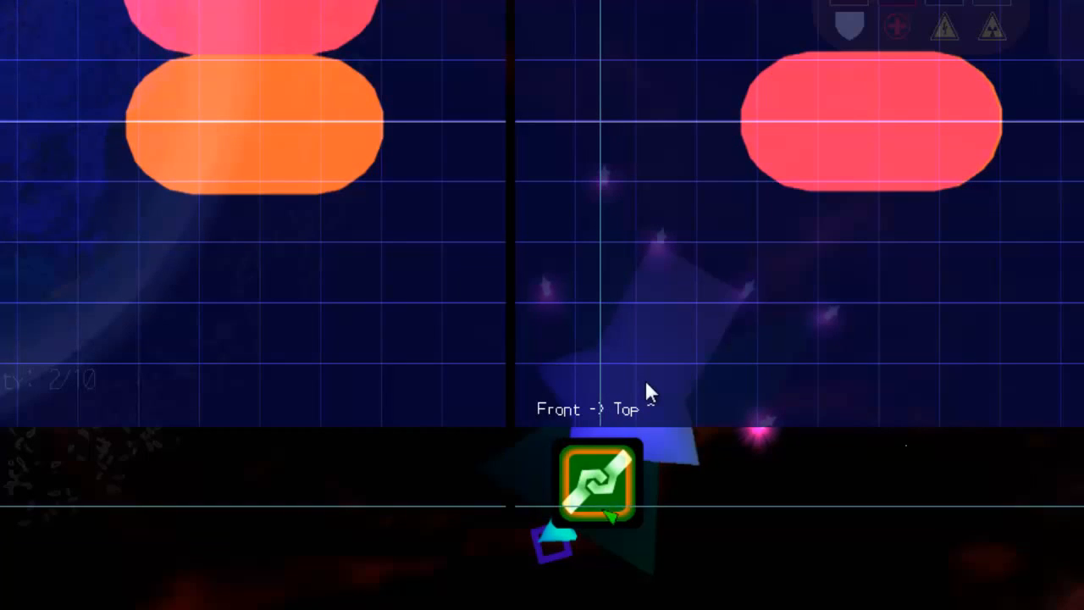
{"action": "left_click", "coordinate": [595, 482]}
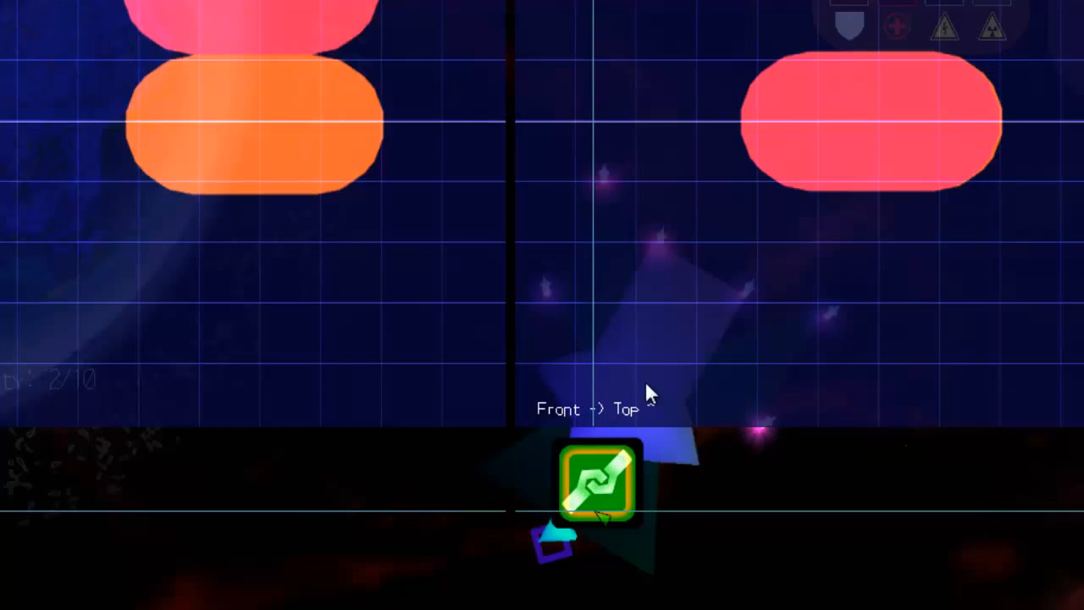
{"action": "left_click", "coordinate": [597, 483]}
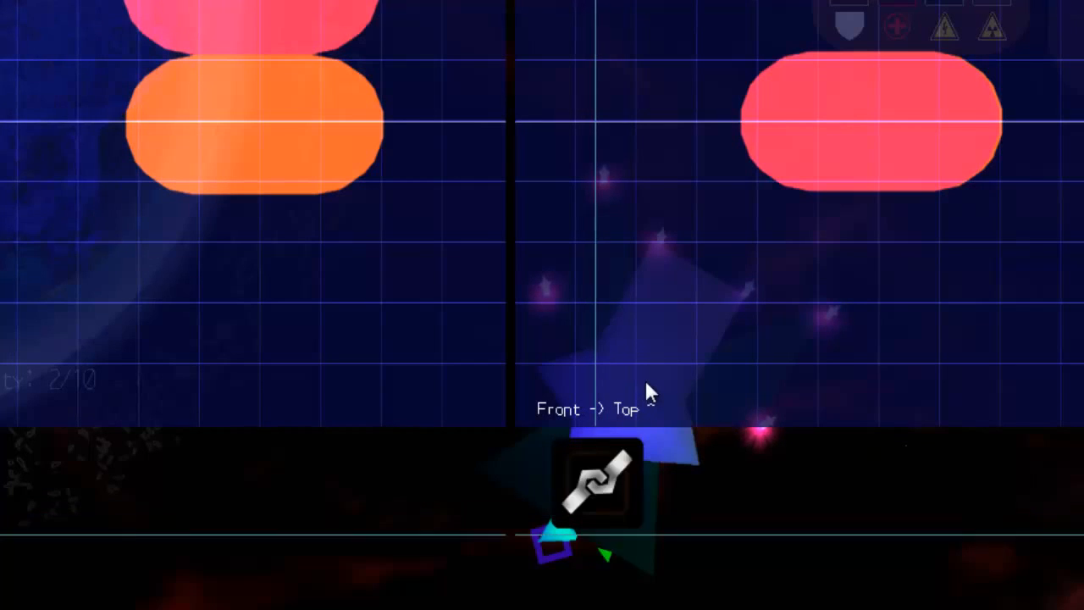
{"action": "left_click", "coordinate": [596, 482]}
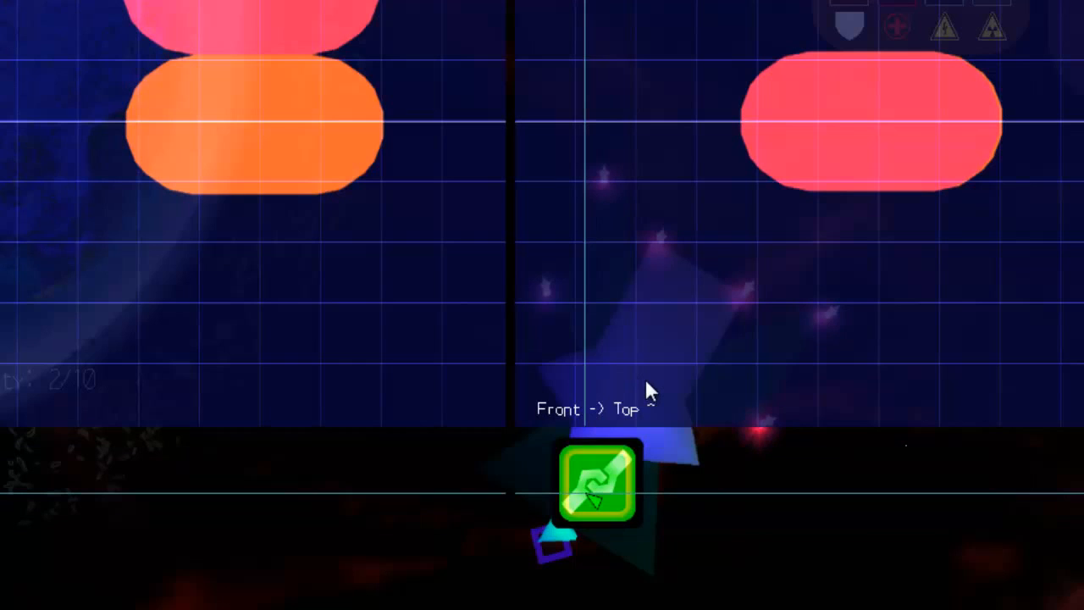
Step: Cycle to tech-point mode and place a tech point at a capsule's front end
{"action": "left_click", "coordinate": [597, 482]}
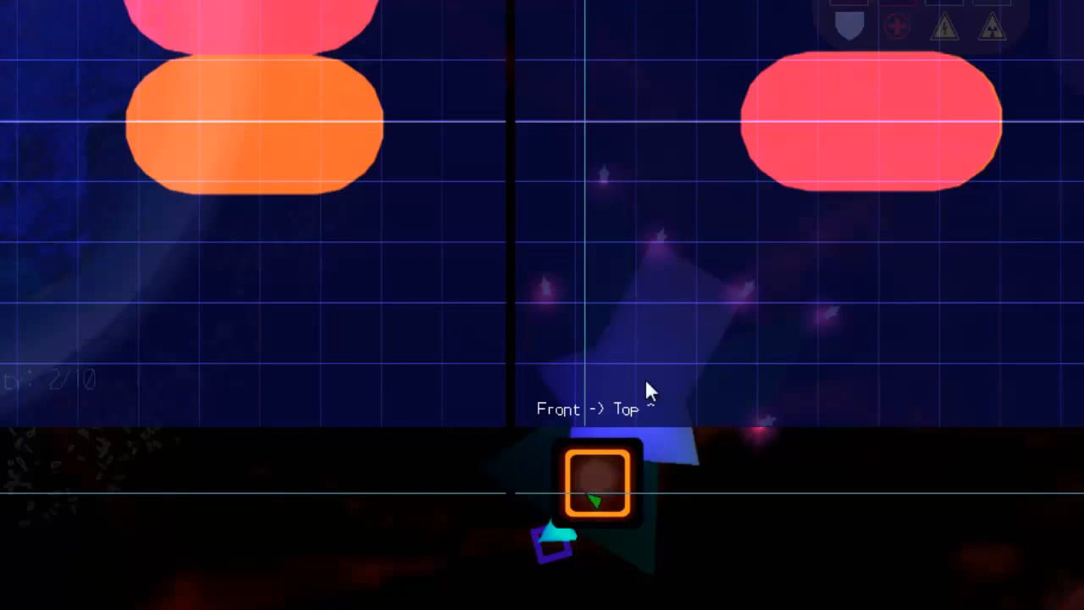
{"action": "left_click", "coordinate": [597, 482]}
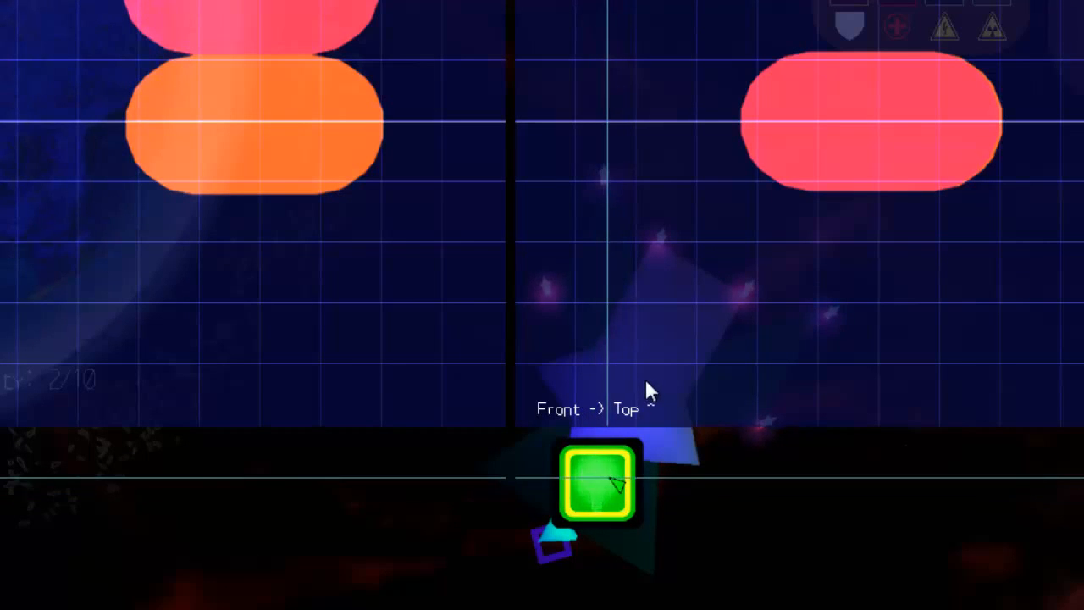
{"action": "left_click", "coordinate": [596, 482]}
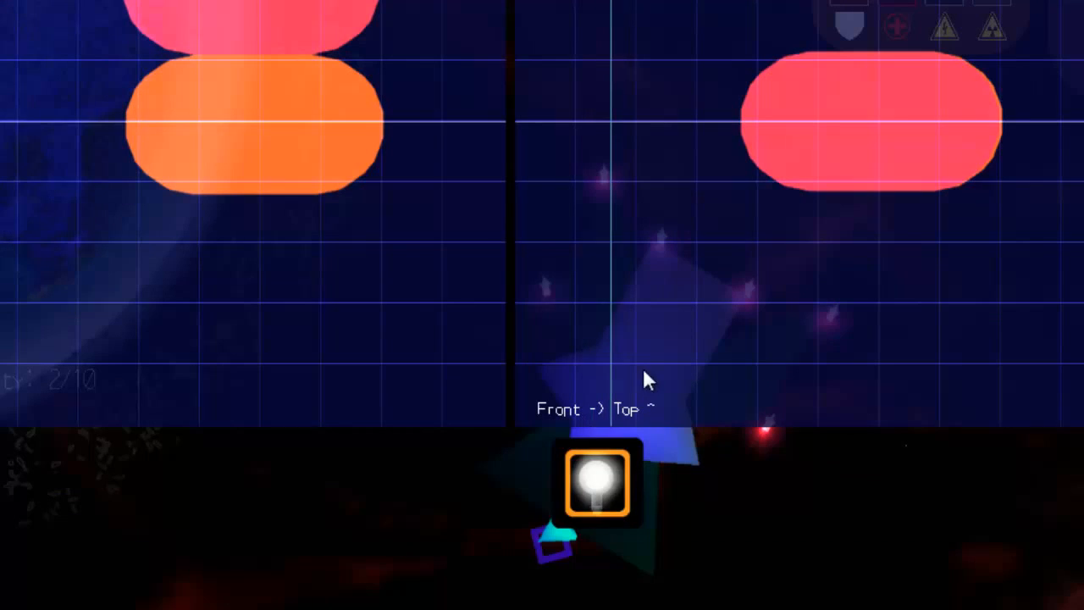
{"action": "left_click", "coordinate": [597, 483]}
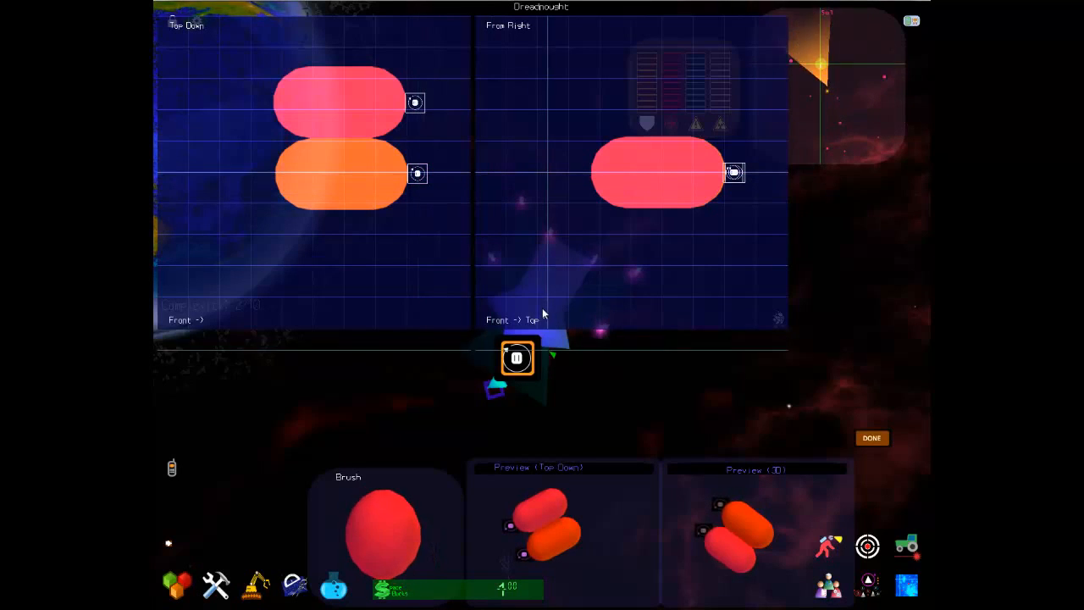
Step: Place a connector tech point at the orange capsule's rear end, then return to hull-shape brushing
{"action": "left_click", "coordinate": [516, 356]}
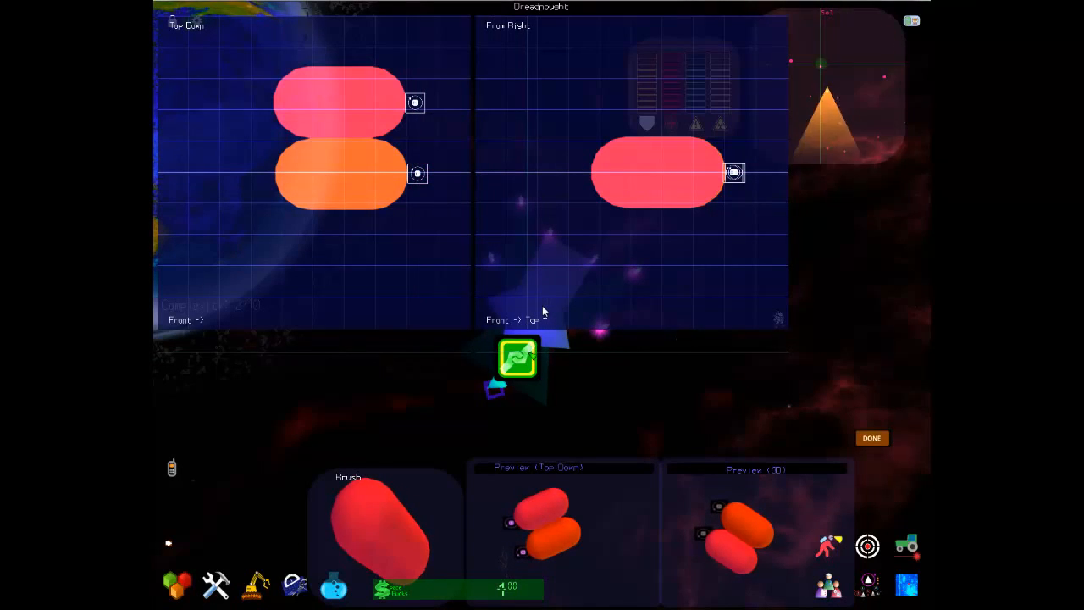
{"action": "left_click", "coordinate": [518, 357]}
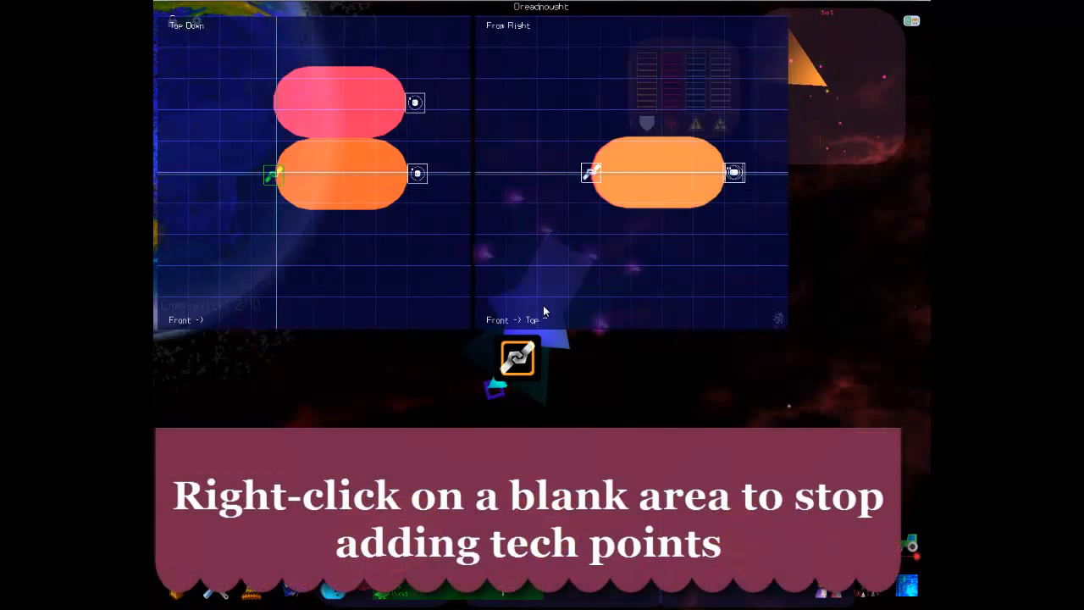
{"action": "left_click", "coordinate": [659, 171]}
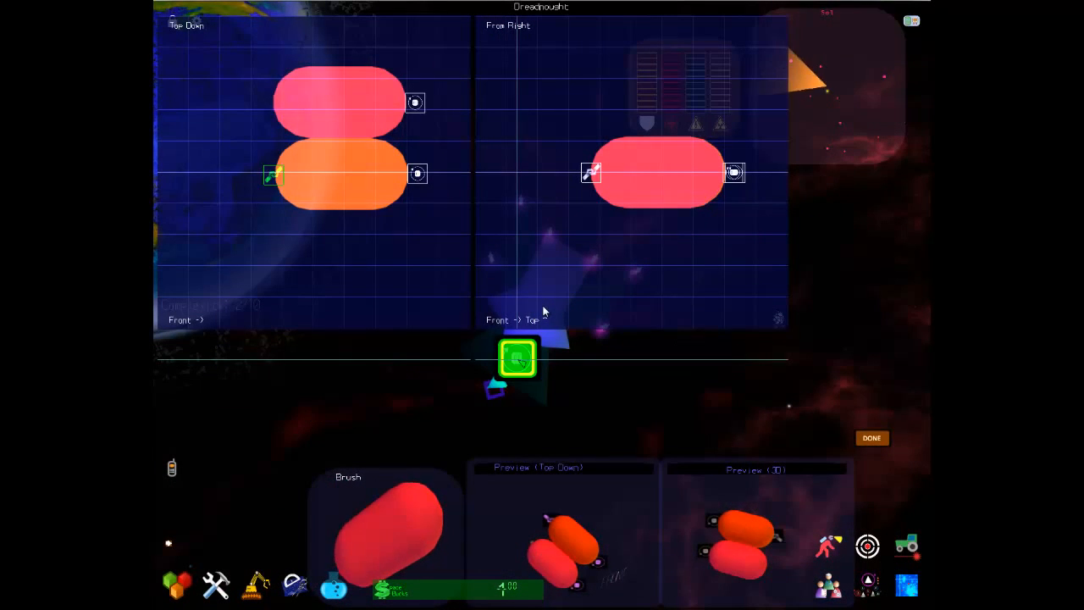
{"action": "left_click", "coordinate": [517, 356]}
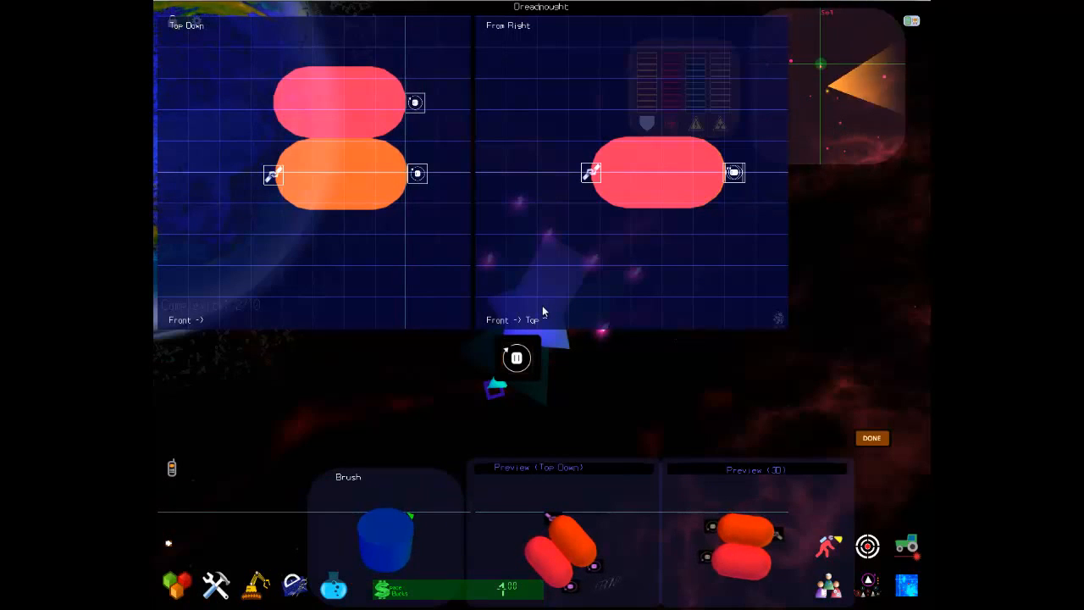
{"action": "left_click", "coordinate": [339, 248]}
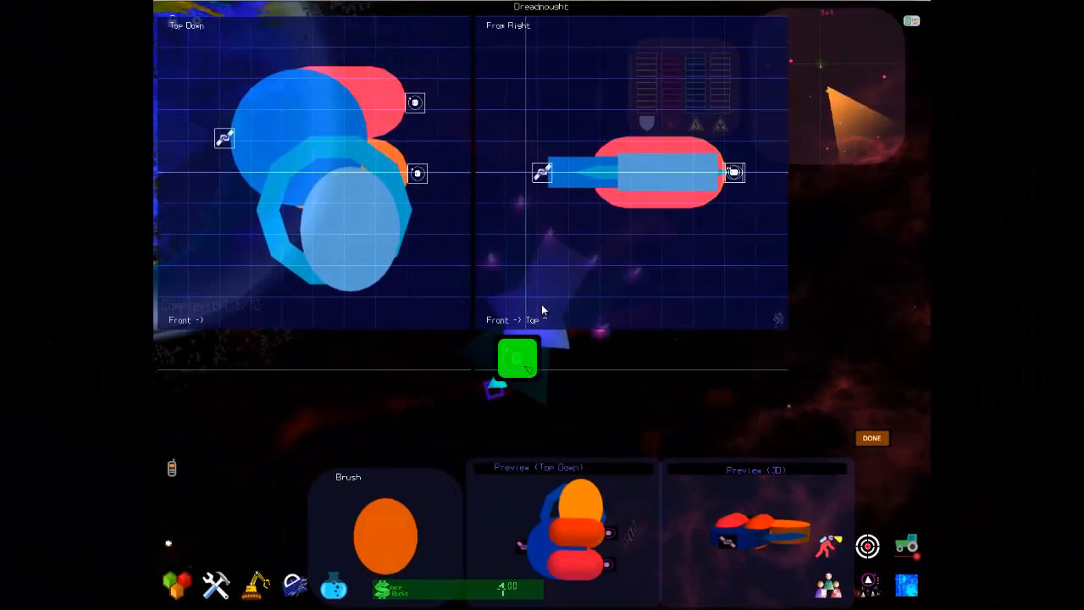
Step: Cycle the editing mode into tech-point placement for the blue pieces and barrel
{"action": "left_click", "coordinate": [516, 356]}
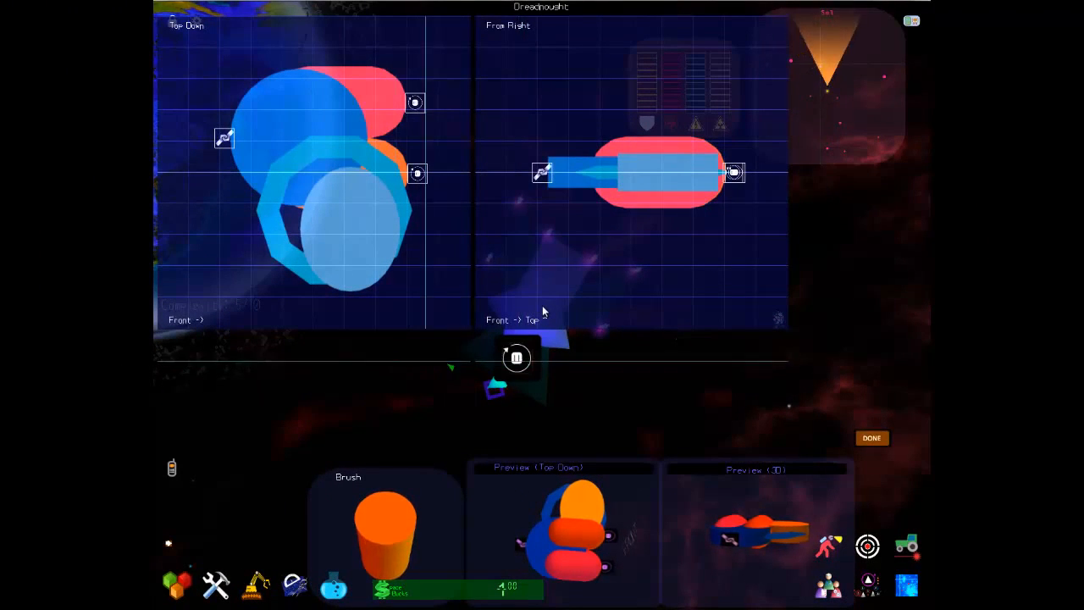
{"action": "left_click", "coordinate": [516, 356]}
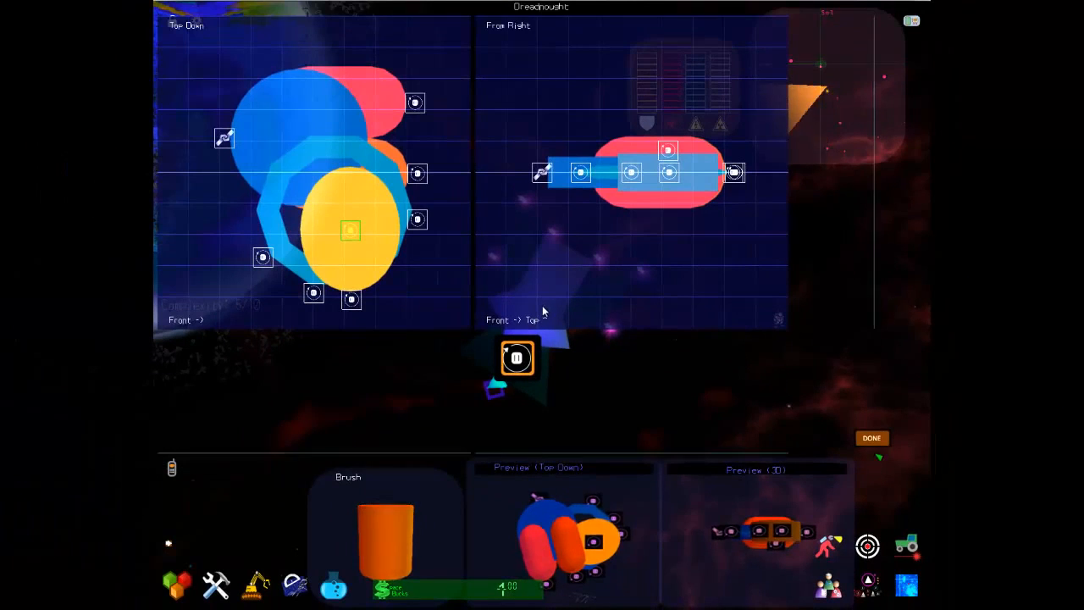
Step: Finish the Dreadnought hull design and return to the blueprint workspace
{"action": "left_click", "coordinate": [871, 438]}
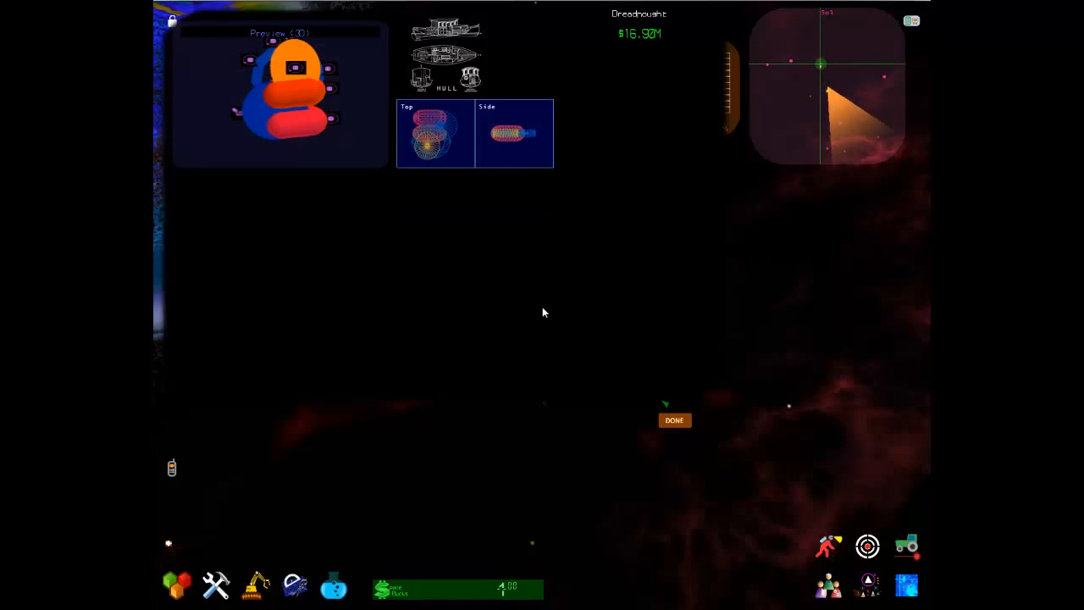
{"action": "left_click", "coordinate": [673, 420]}
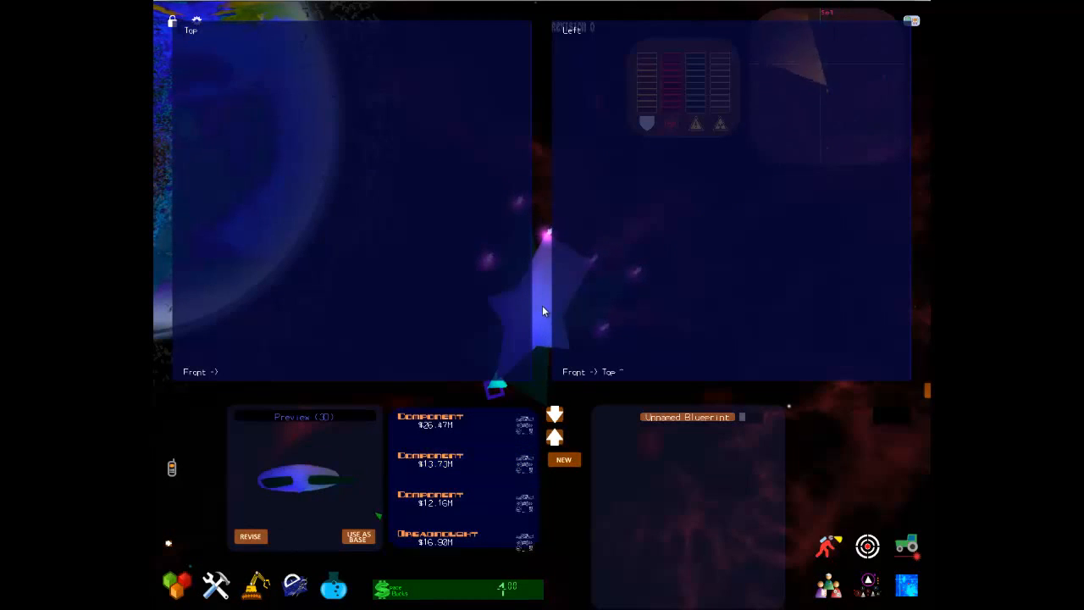
Step: Select the Dreadnought hull in the list and use it as the base of the new blueprint
{"action": "left_click", "coordinate": [463, 459]}
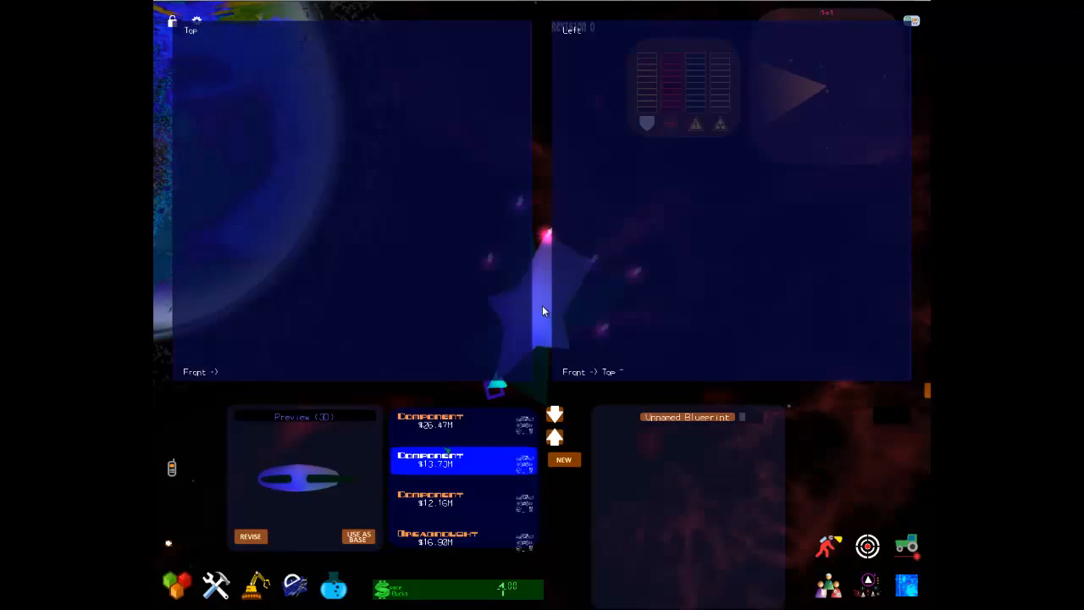
{"action": "left_click", "coordinate": [463, 421]}
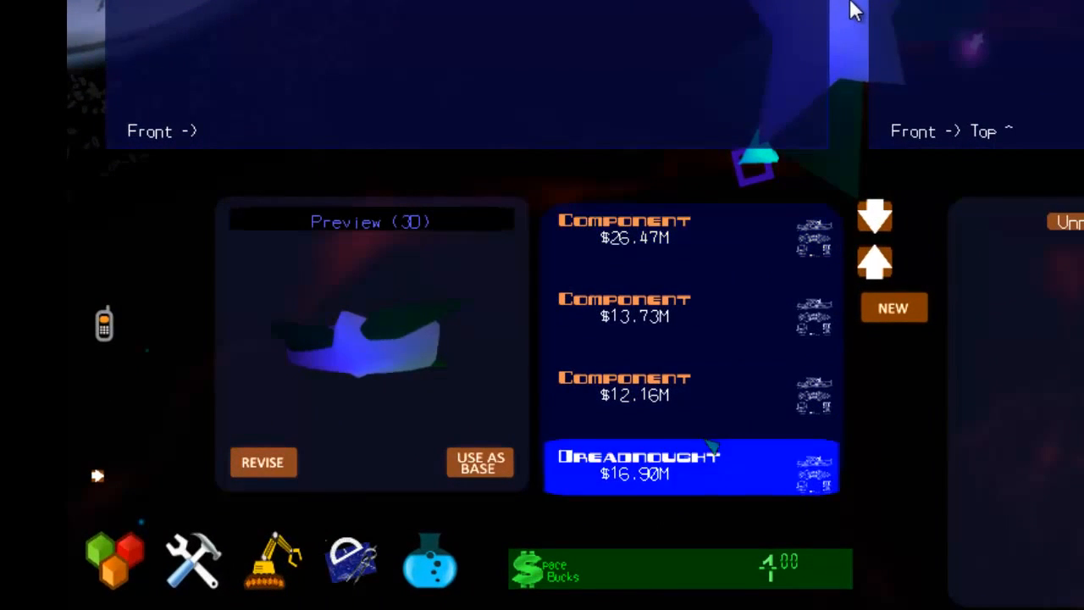
{"action": "left_click", "coordinate": [690, 468]}
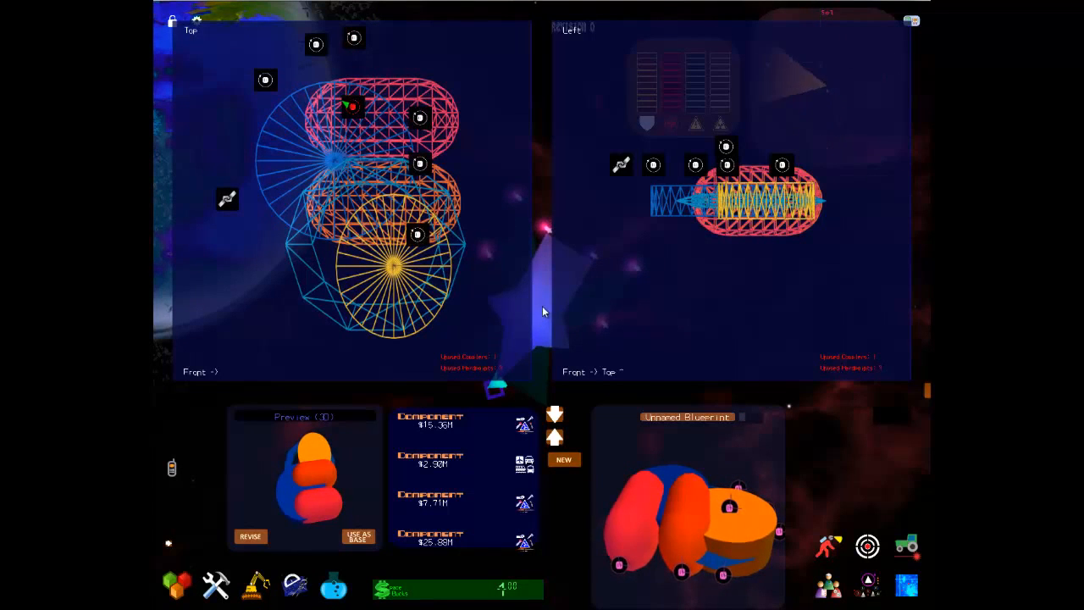
Step: Preview the $7.71M, $15.36M and $2.90M components in the list
{"action": "left_click", "coordinate": [430, 498]}
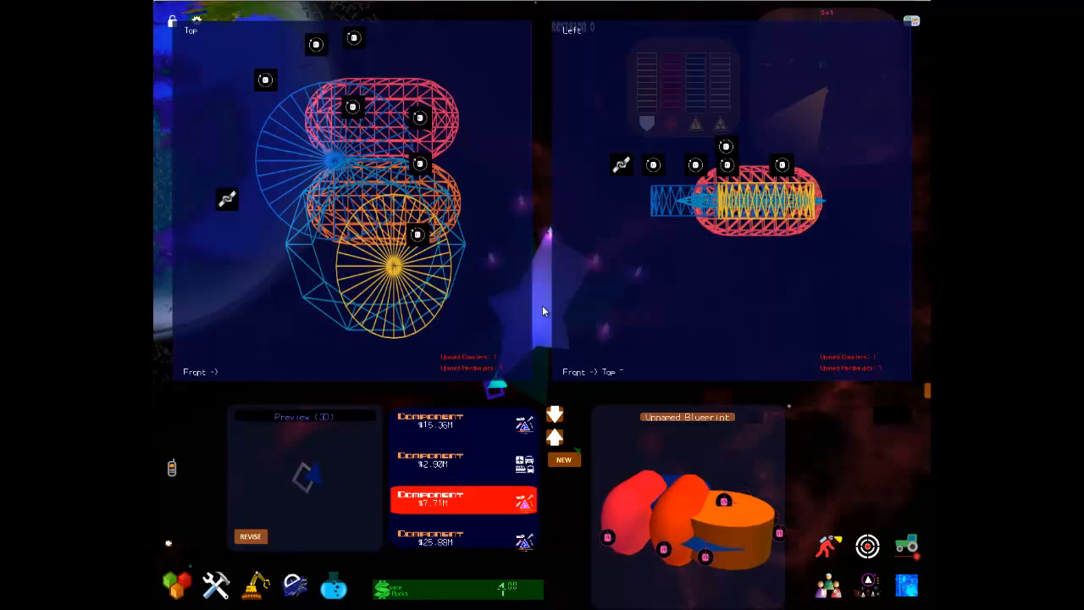
{"action": "left_click", "coordinate": [464, 420]}
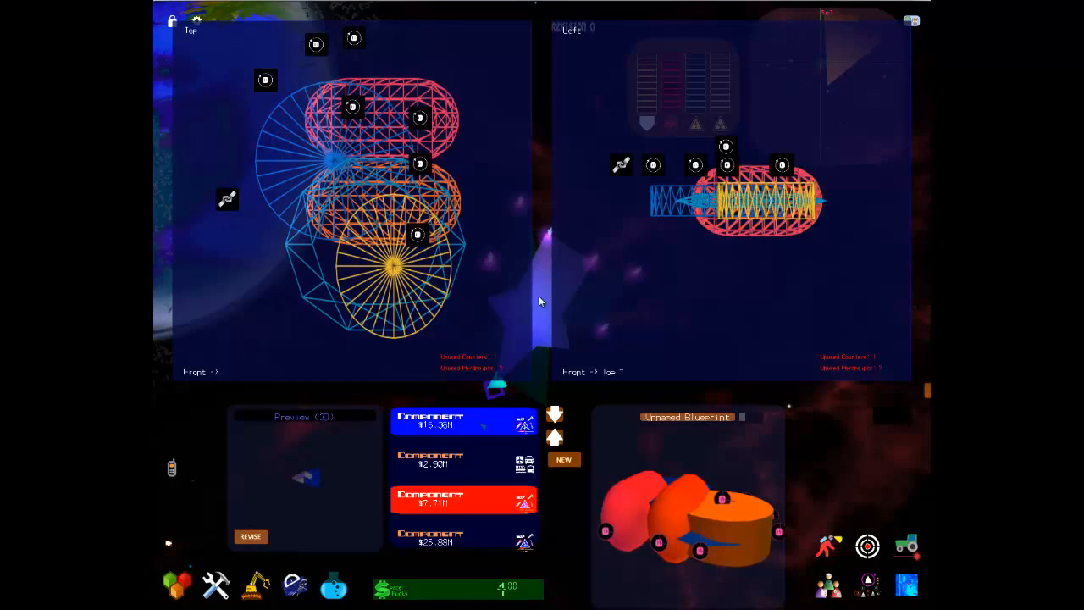
{"action": "left_click", "coordinate": [464, 461]}
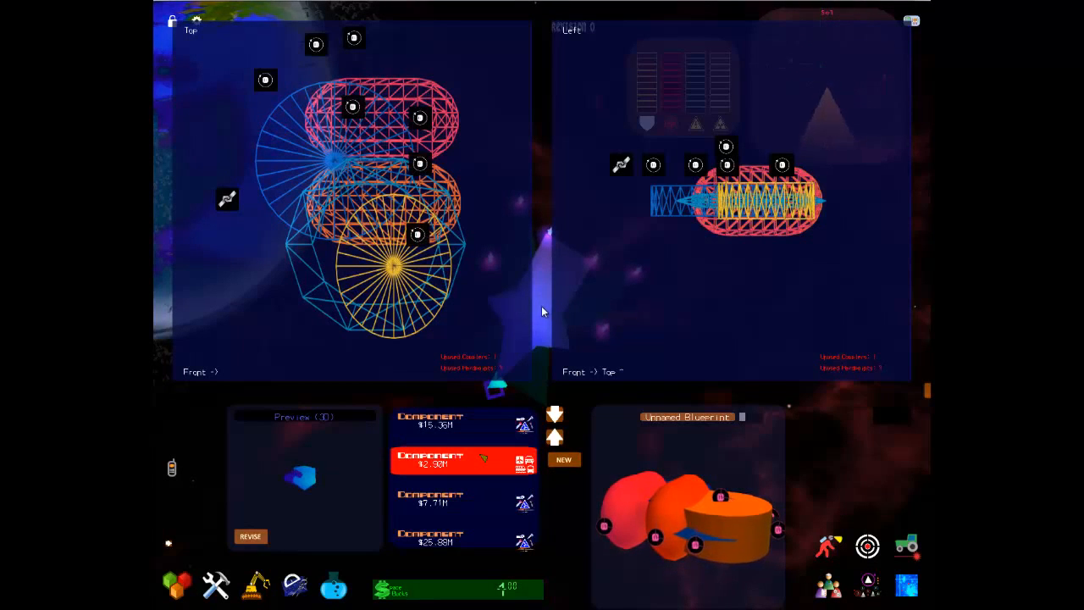
Step: Start a new part and choose to design a weapon
{"action": "left_click", "coordinate": [464, 459]}
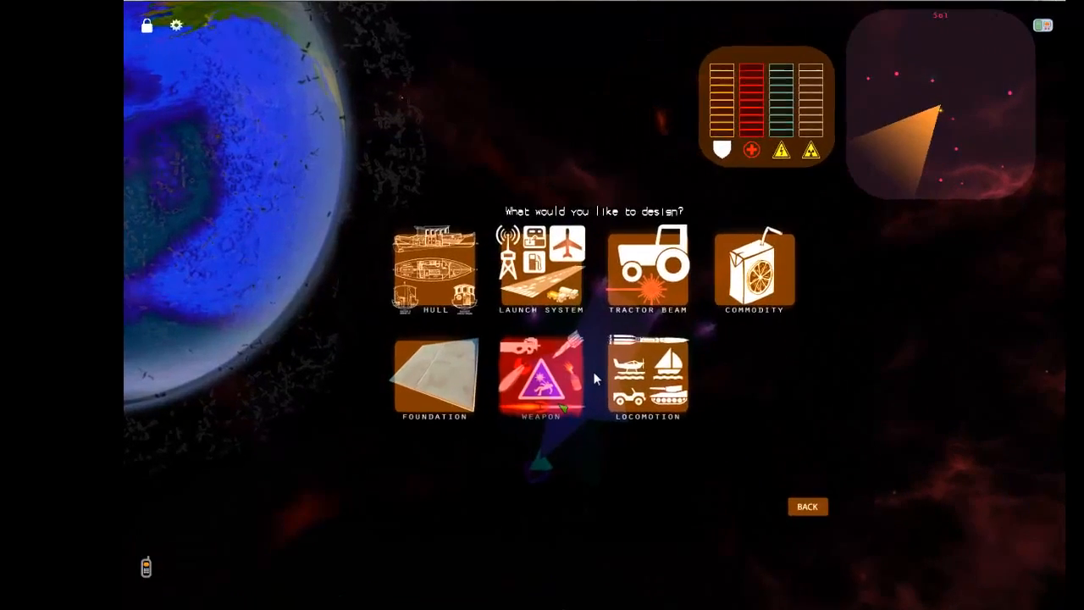
{"action": "left_click", "coordinate": [542, 377]}
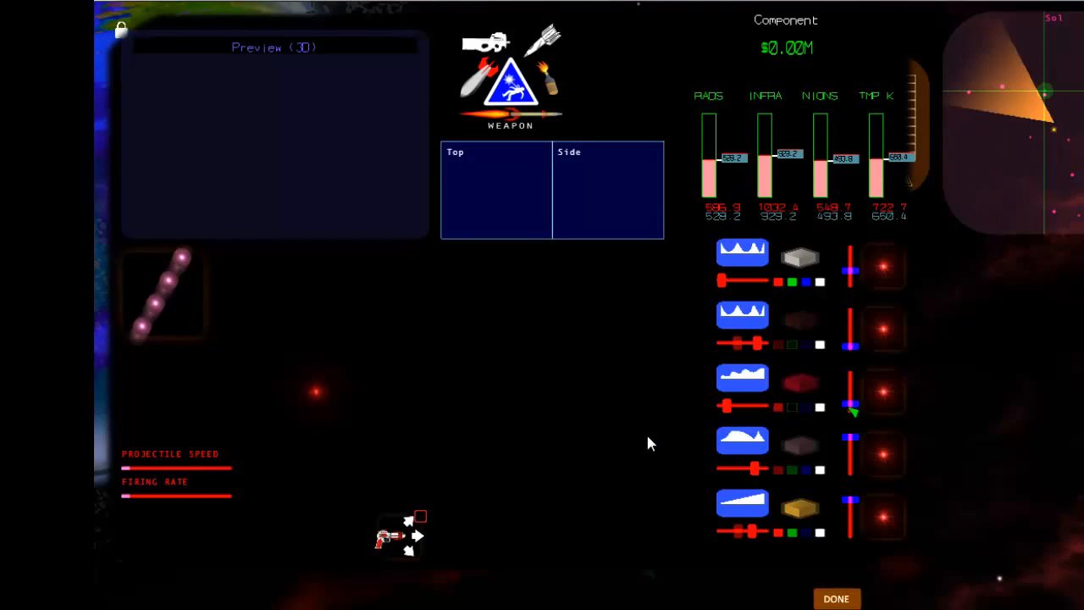
Step: Raise the weapon's emission band levels so RADS, INFRA, NIONS and TMP K increase
{"action": "left_click", "coordinate": [882, 455]}
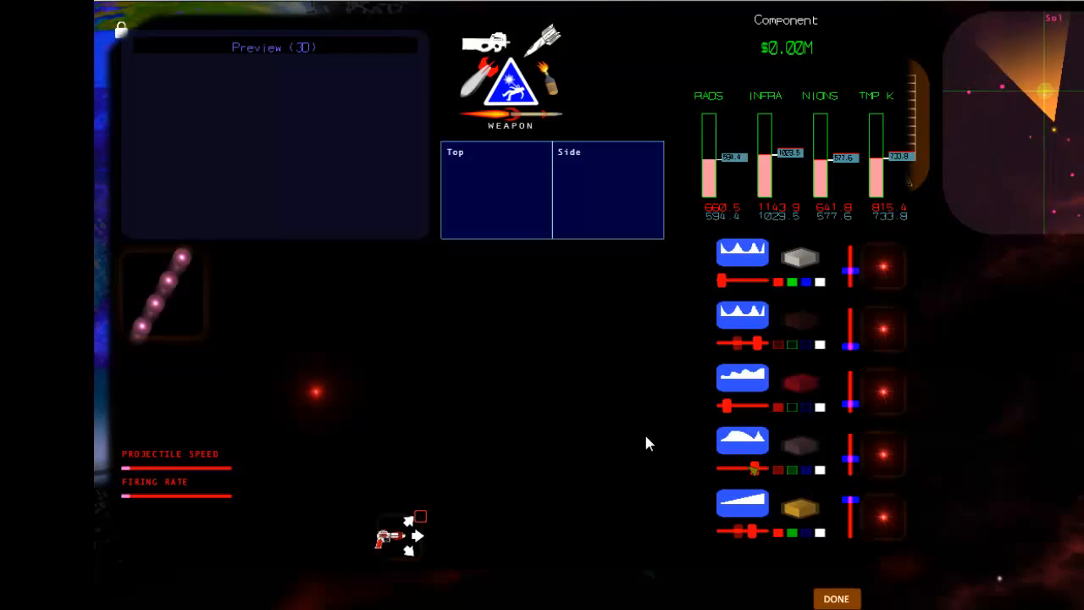
{"action": "left_click", "coordinate": [882, 453]}
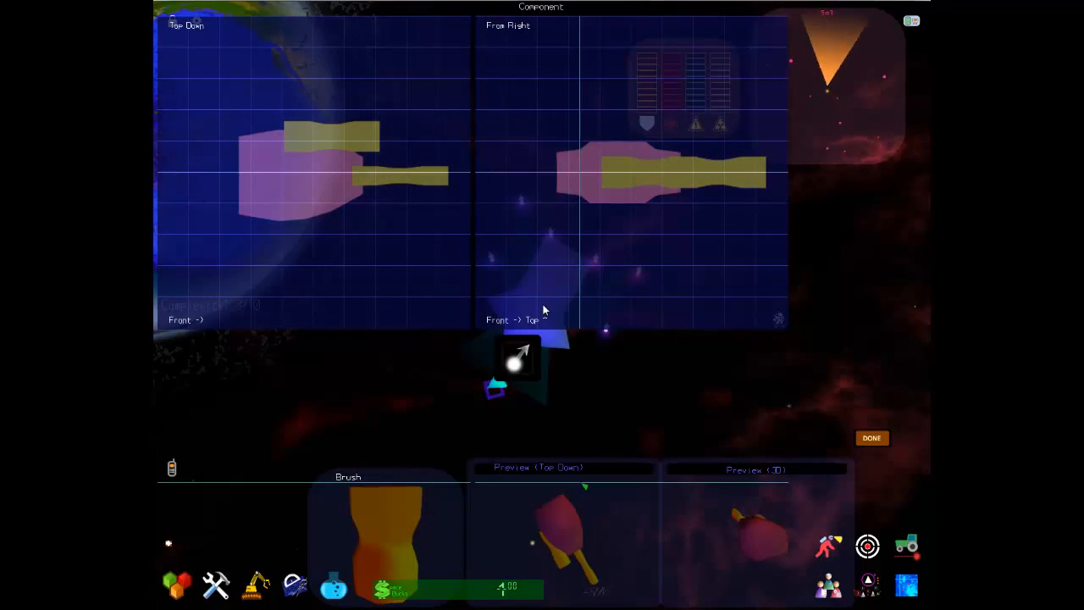
Step: Finish shaping the pink body and two long yellow barrels of the weapon
{"action": "left_click", "coordinate": [519, 359]}
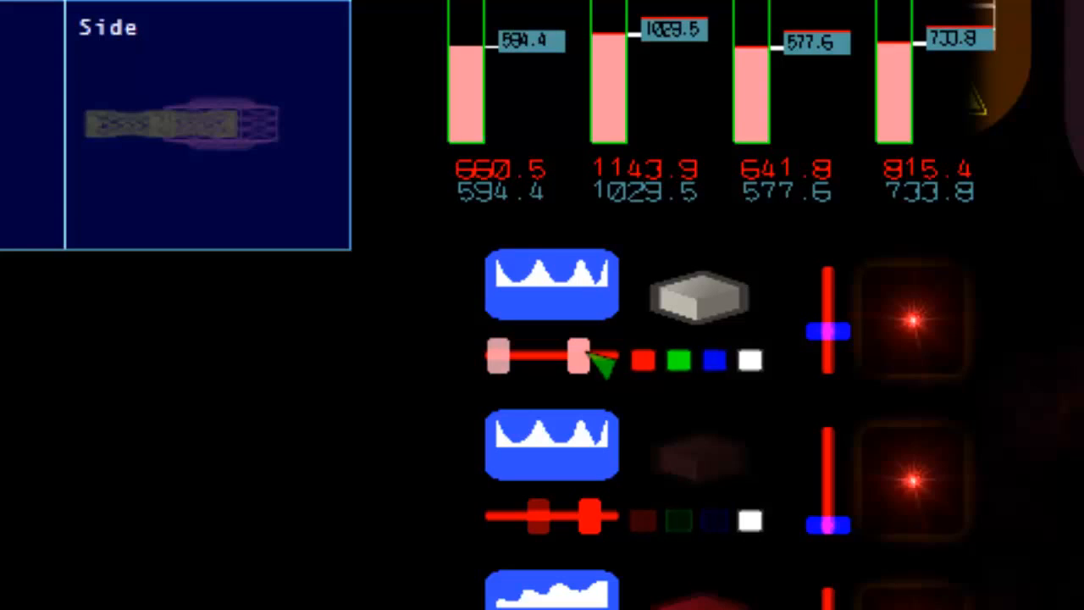
Step: Adjust the first emission band's curve, enable it, and save the $57.10M twin-barrel weapon
{"action": "left_click", "coordinate": [550, 284]}
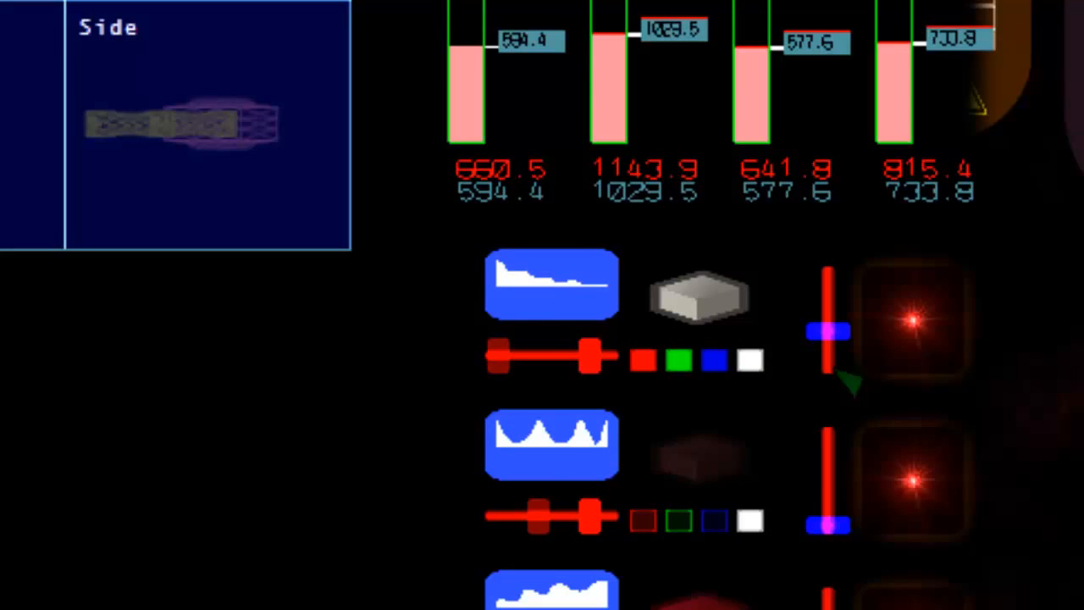
{"action": "left_click", "coordinate": [913, 322]}
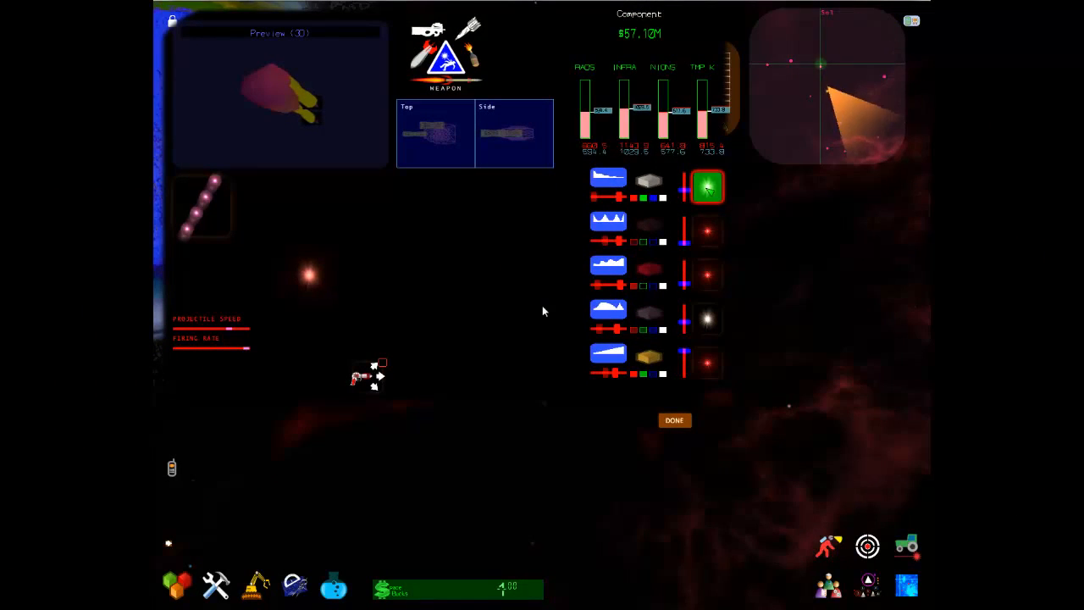
{"action": "left_click", "coordinate": [707, 186]}
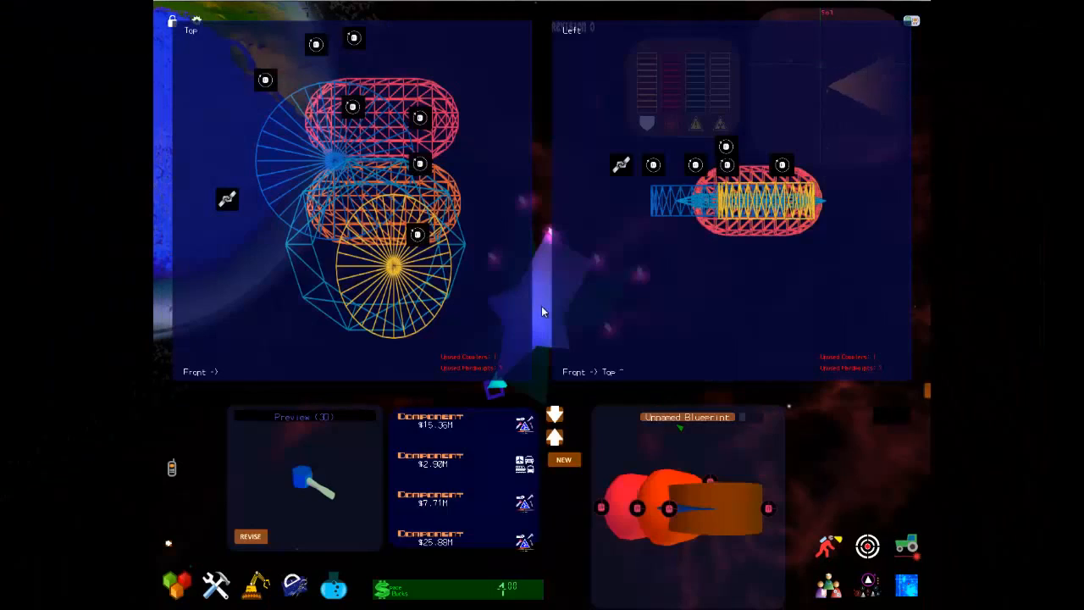
Step: Mount the $57.10M weapon on the hull's hardpoints and begin a new component
{"action": "left_click", "coordinate": [430, 498]}
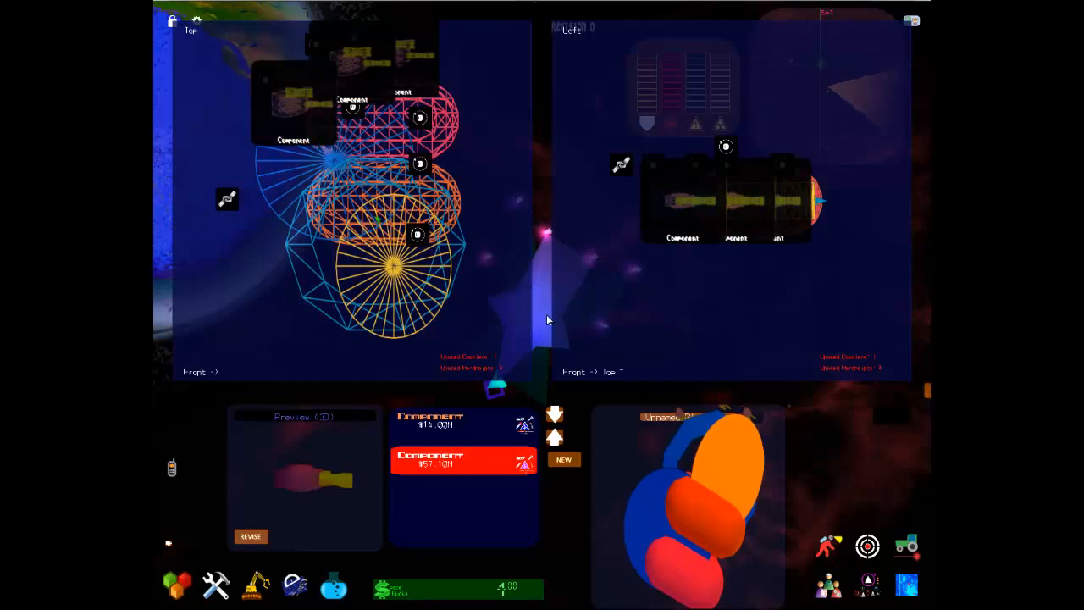
{"action": "left_click", "coordinate": [462, 420]}
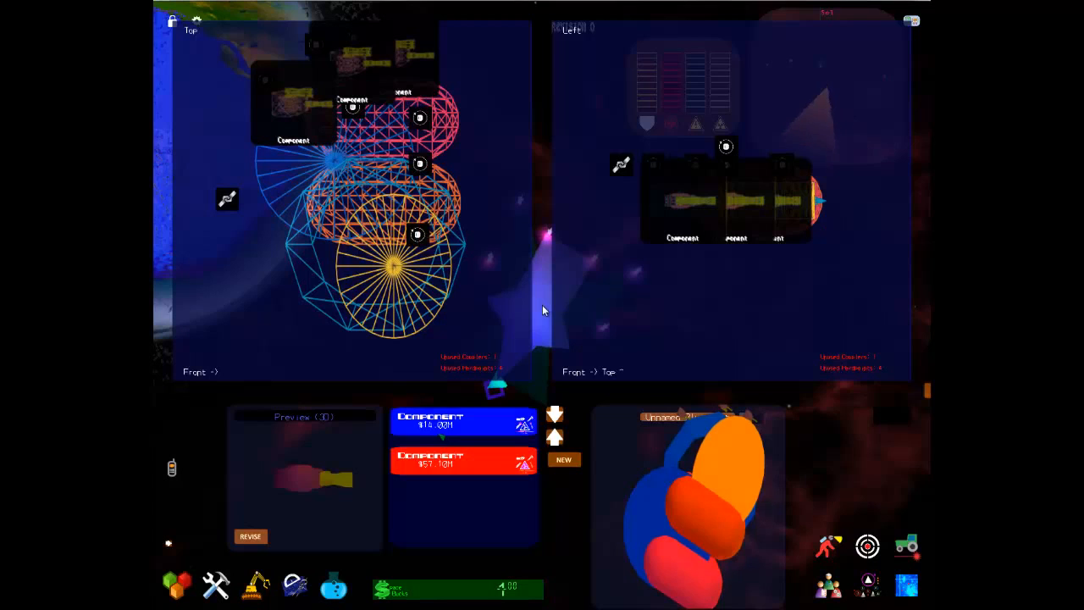
{"action": "left_click", "coordinate": [463, 421]}
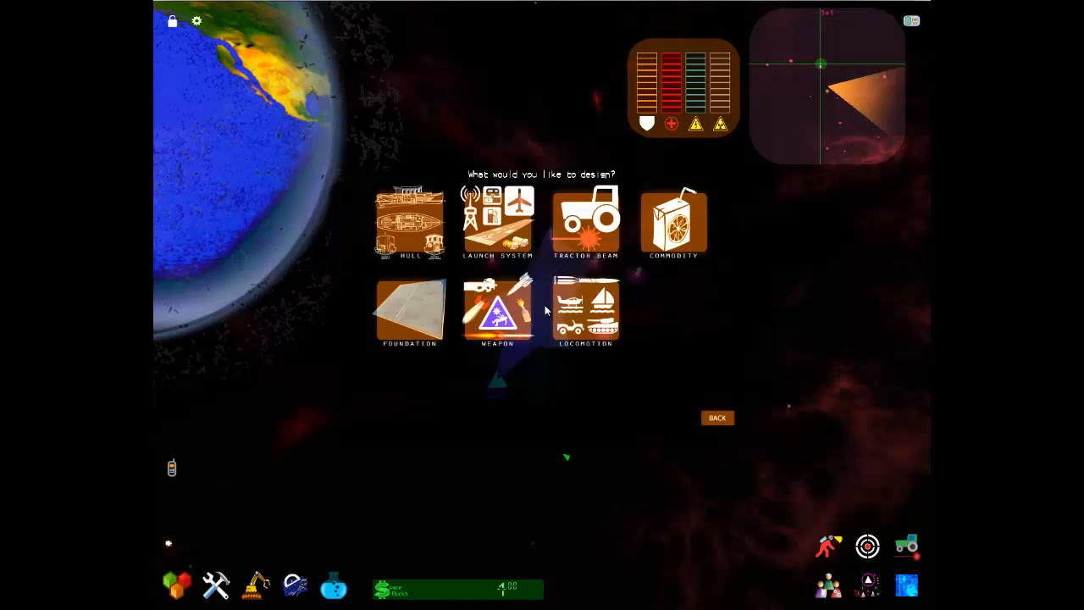
Step: Shape a rounded locomotion thruster with a small nozzle block, yielding $10.15M Nuclear Propulsion
{"action": "left_click", "coordinate": [585, 311]}
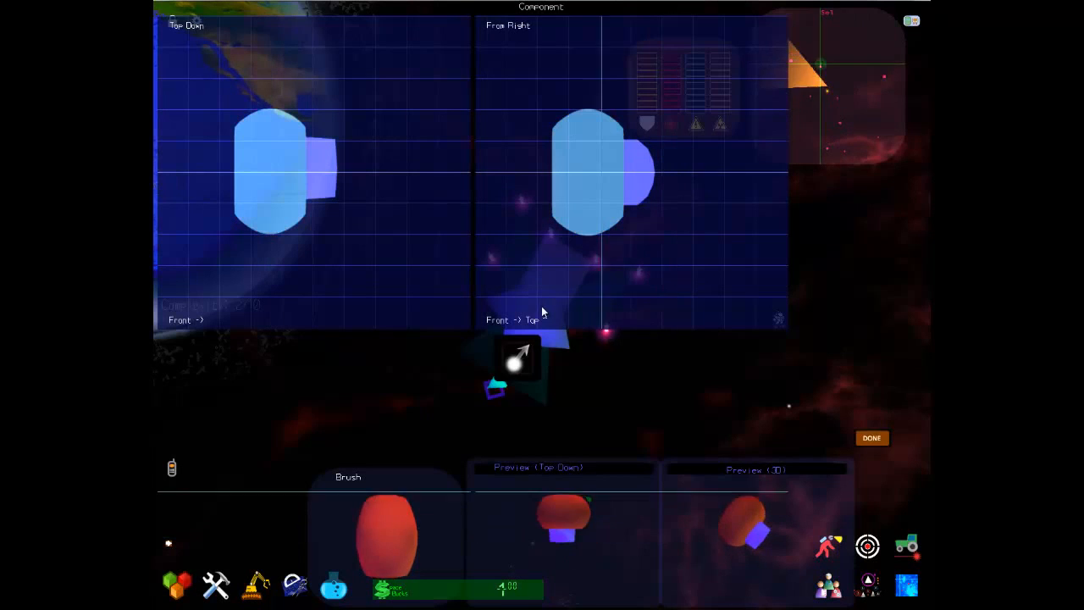
{"action": "left_click", "coordinate": [519, 358]}
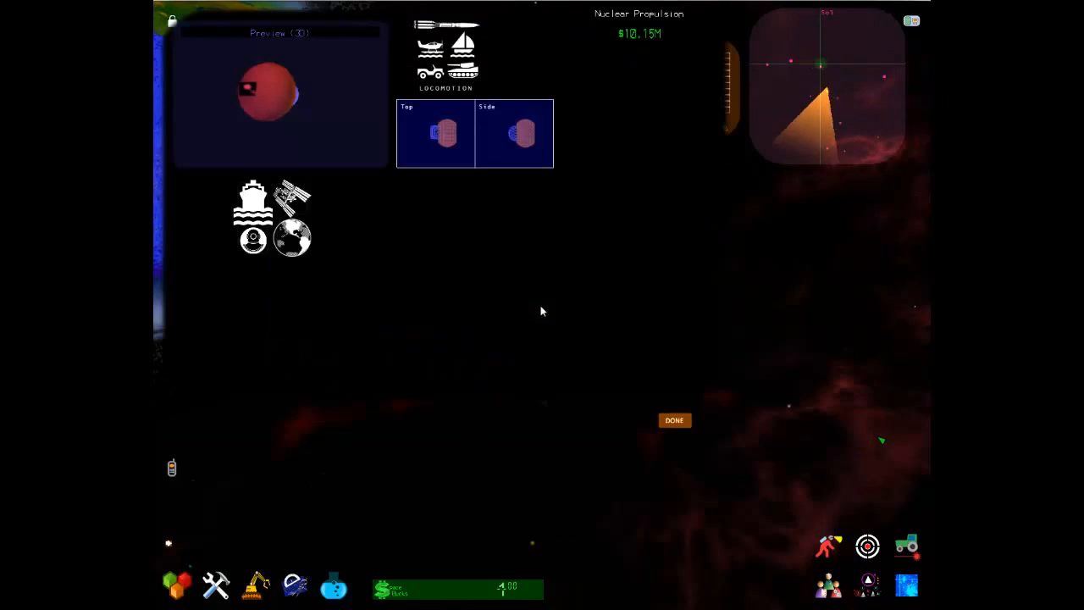
Step: Save Nuclear Propulsion and mount it on the hull, completing the $360.64M Dreadnought
{"action": "left_click", "coordinate": [674, 420]}
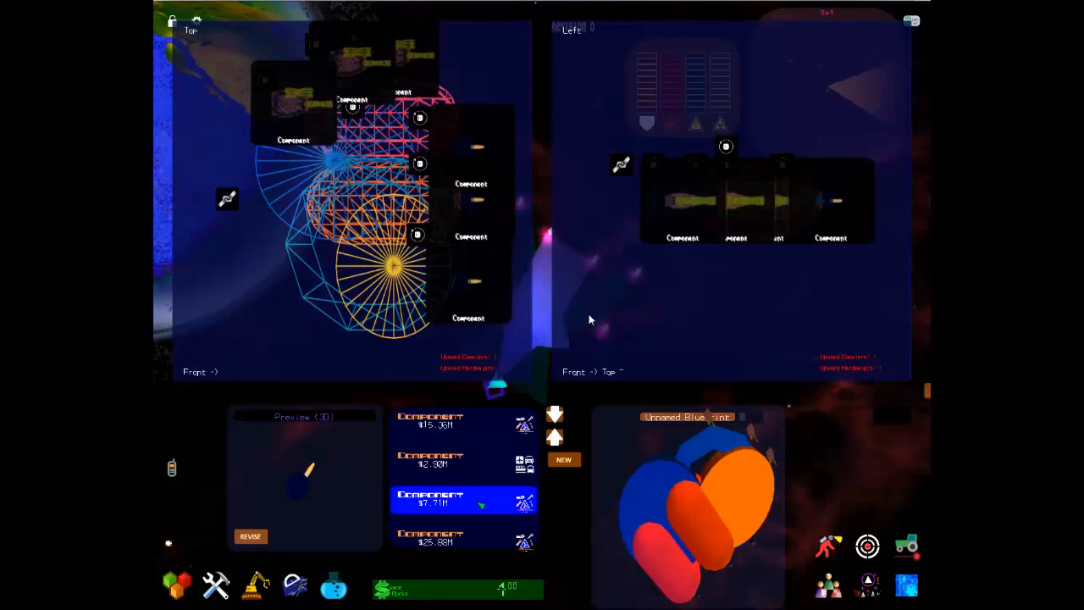
{"action": "left_click", "coordinate": [464, 540]}
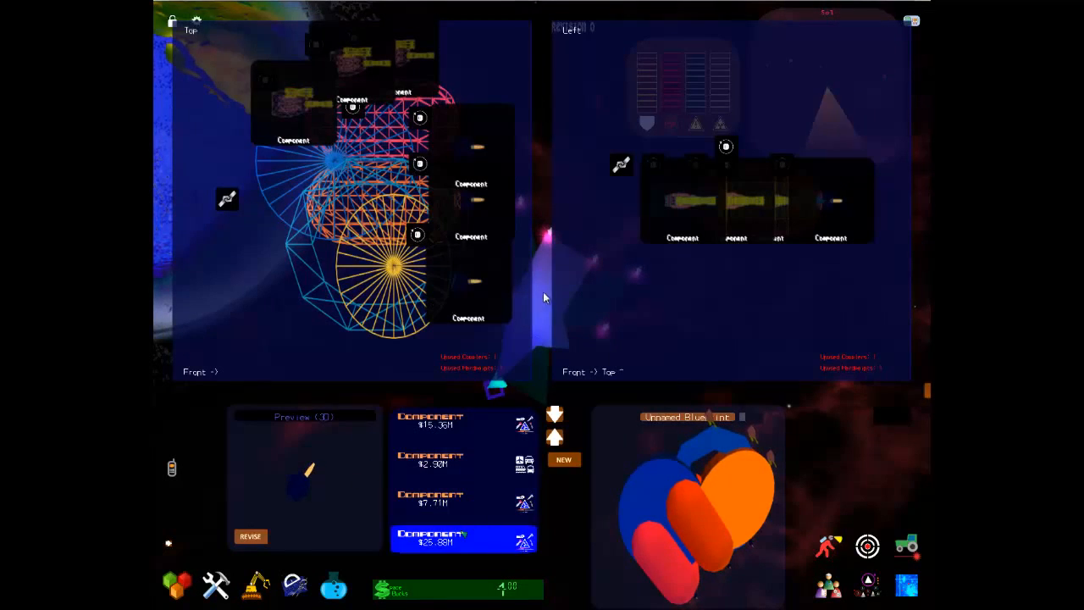
{"action": "scroll", "scroll_direction": "down", "scroll_amount": 3}
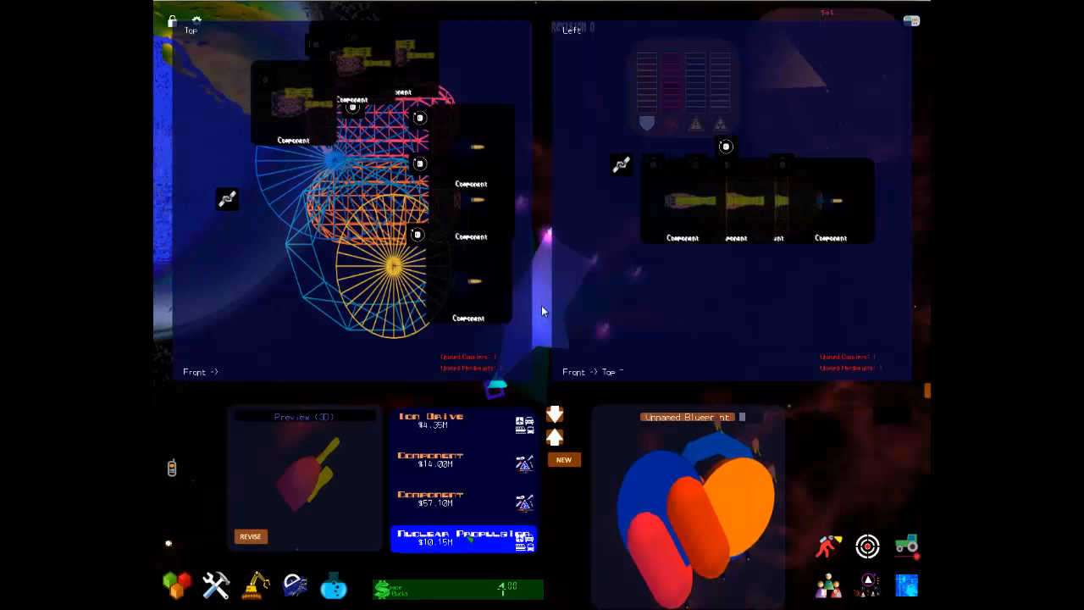
{"action": "left_click", "coordinate": [464, 536]}
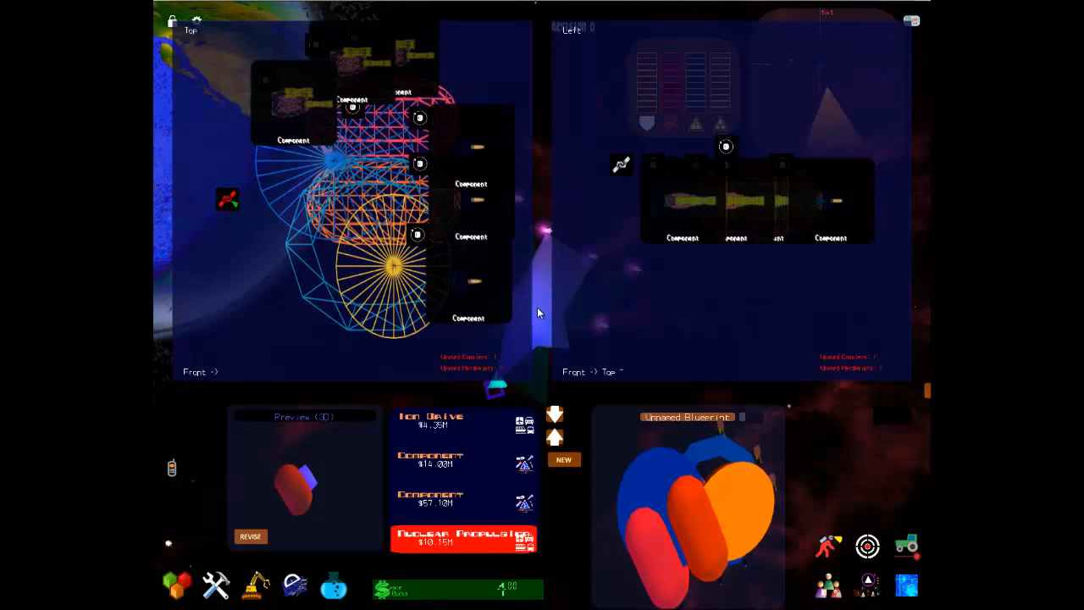
{"action": "left_click", "coordinate": [457, 537]}
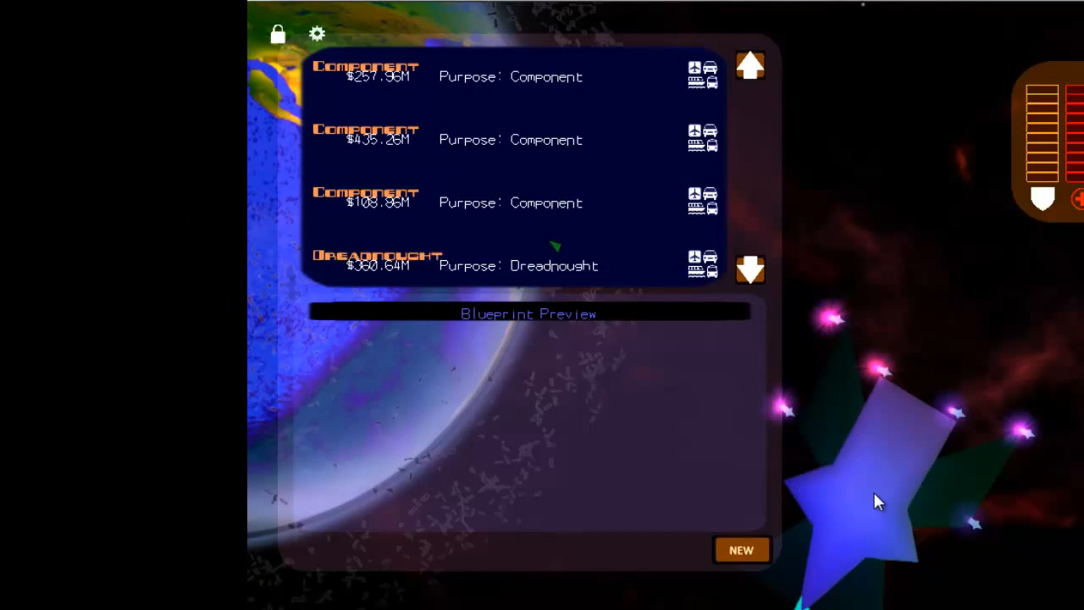
Step: Fabricate the Dreadnought blueprint into a $360.64 million vehicle in cargo
{"action": "left_click", "coordinate": [507, 265]}
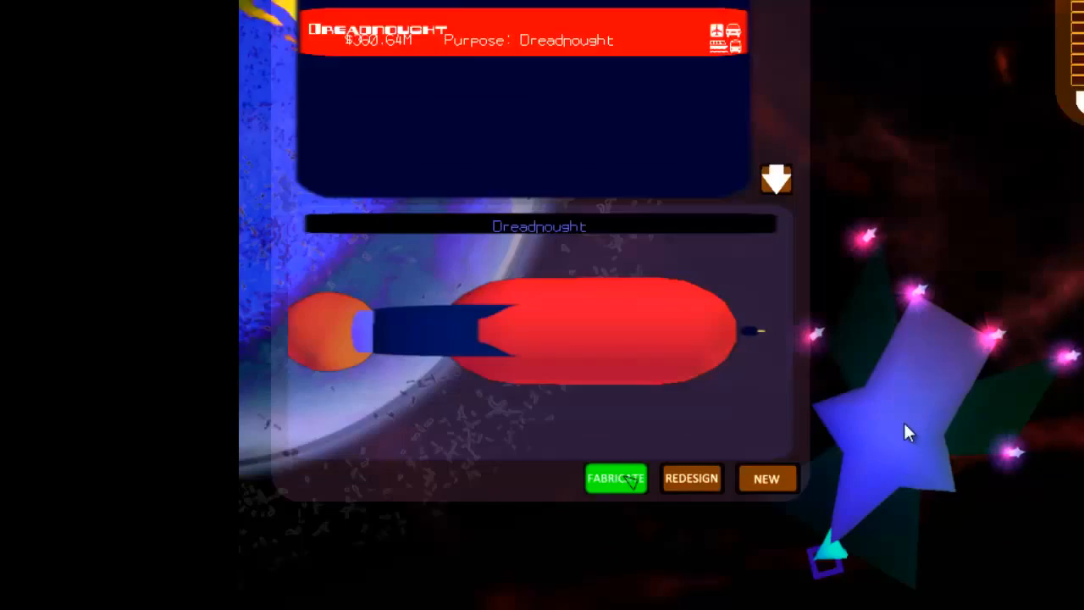
{"action": "left_click", "coordinate": [615, 478]}
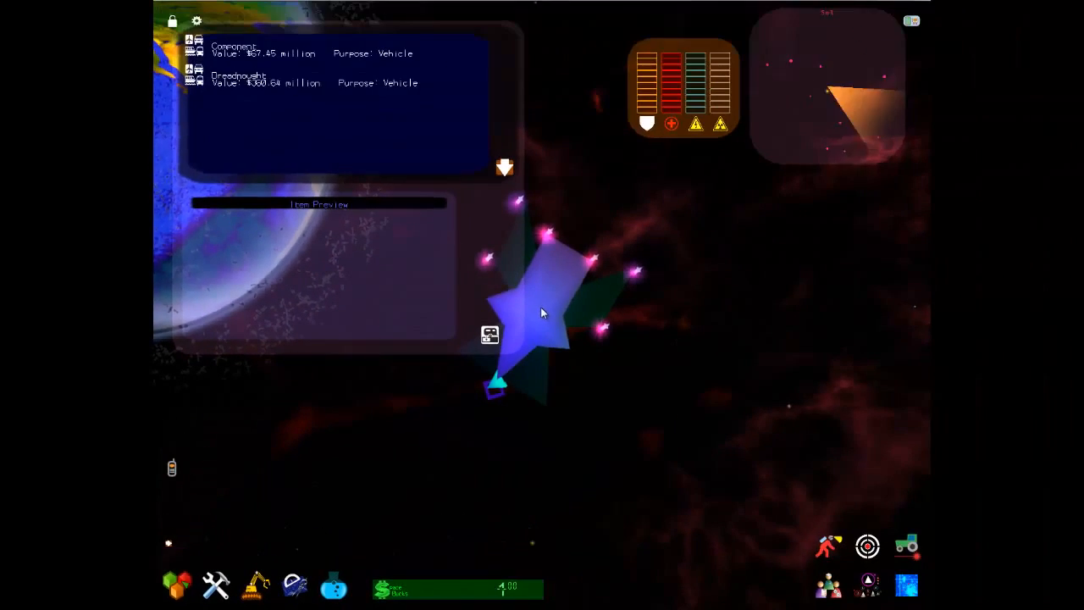